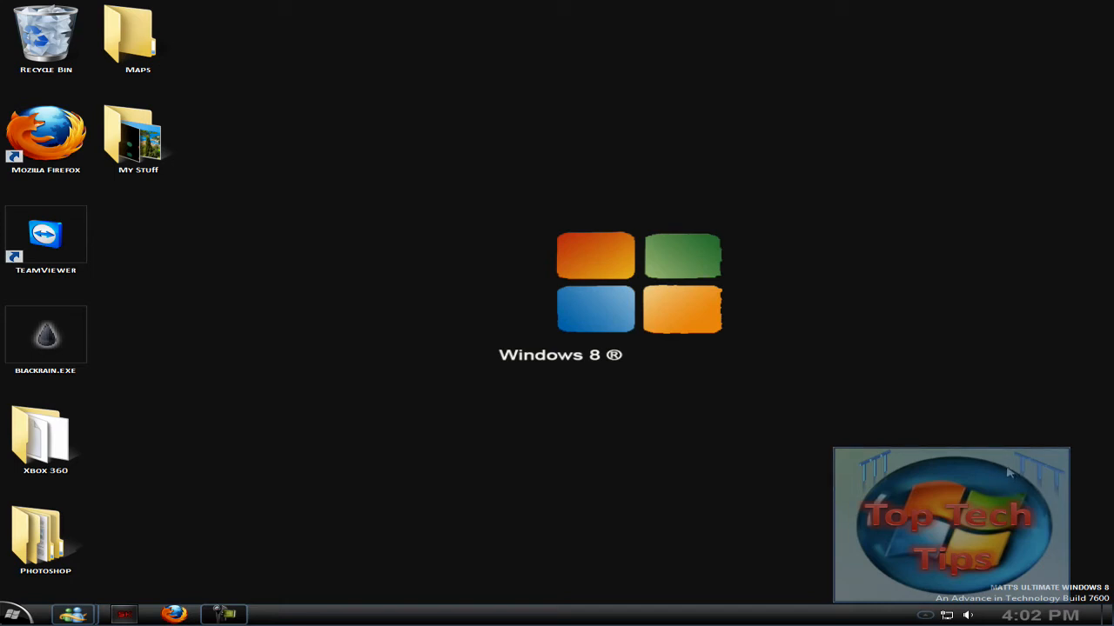
mouse_move(1024, 470)
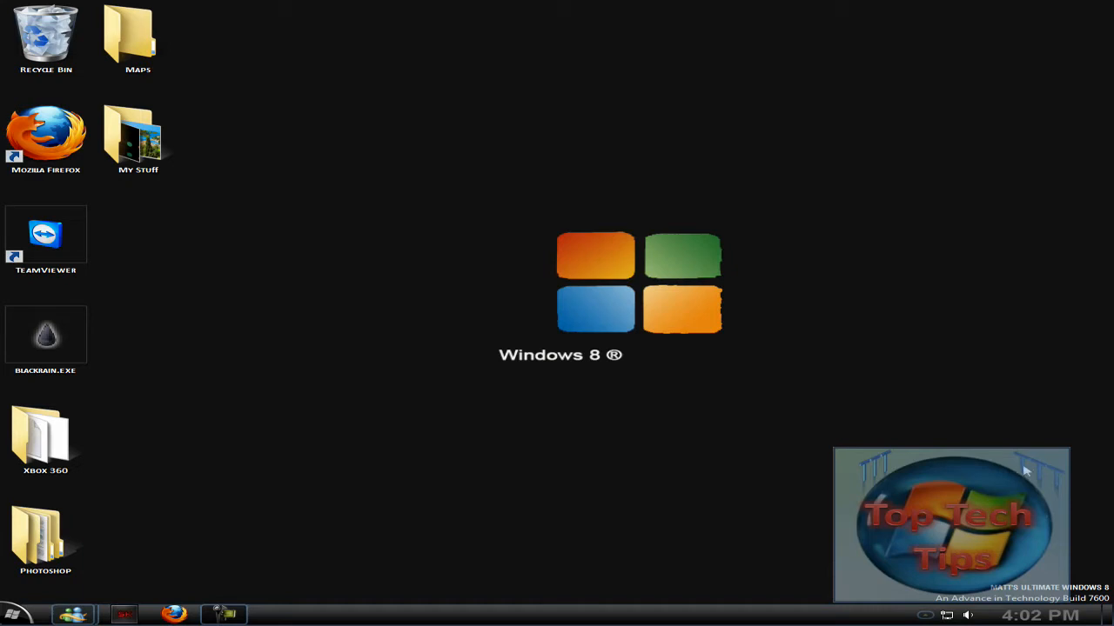
mouse_move(531, 502)
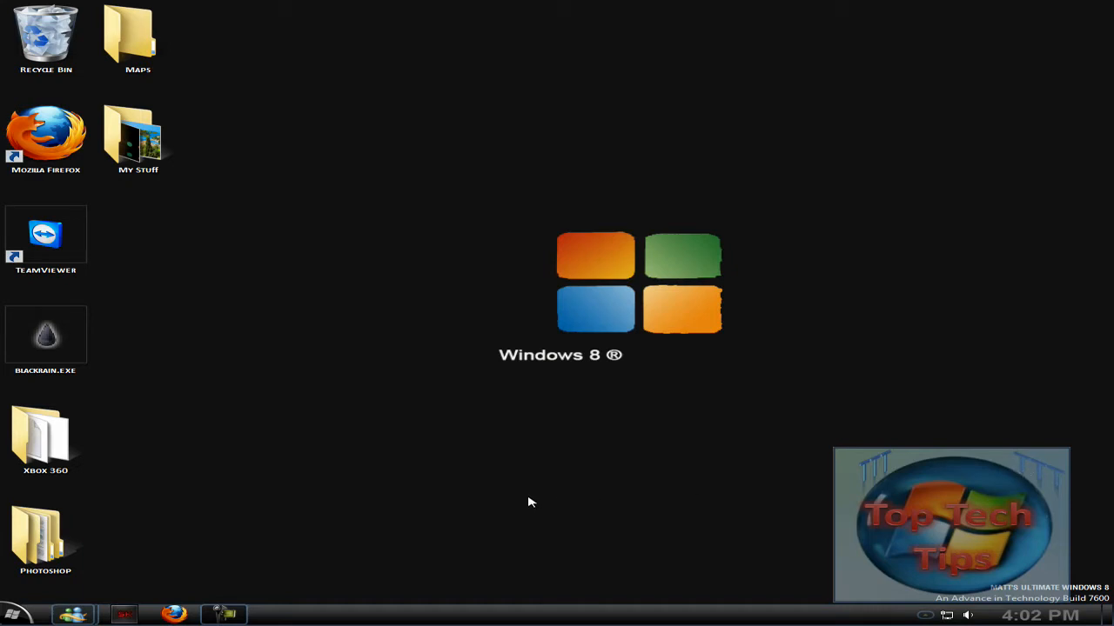
- Launch Computer Management from the Start menu
left_click(14, 615)
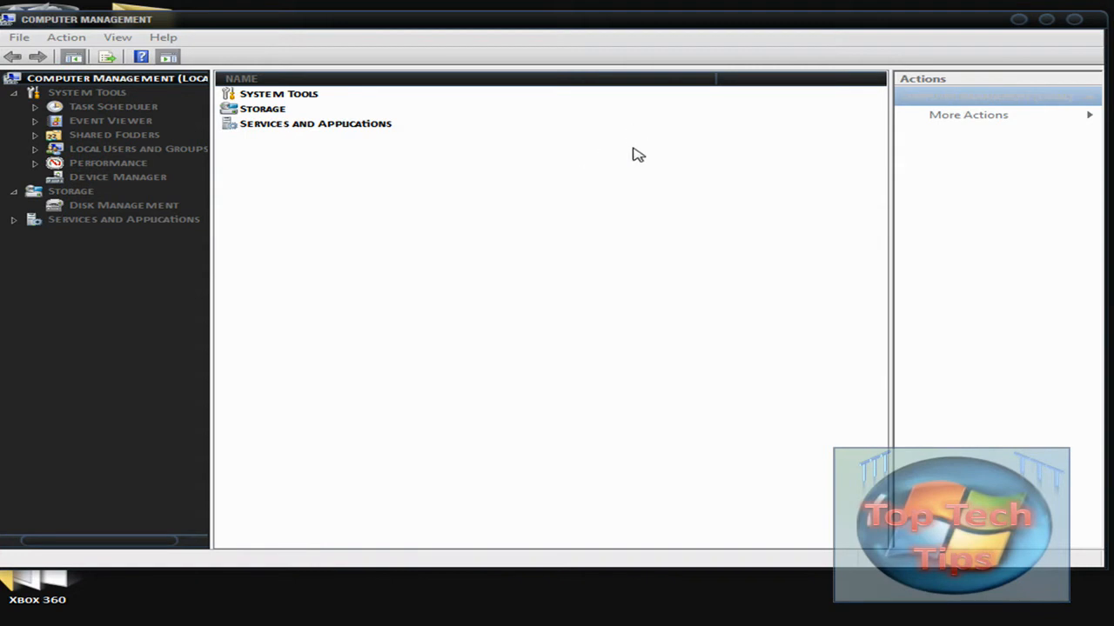
- Show Disk Management under Storage to view C:, D: and 495 MB unallocated
left_click(123, 204)
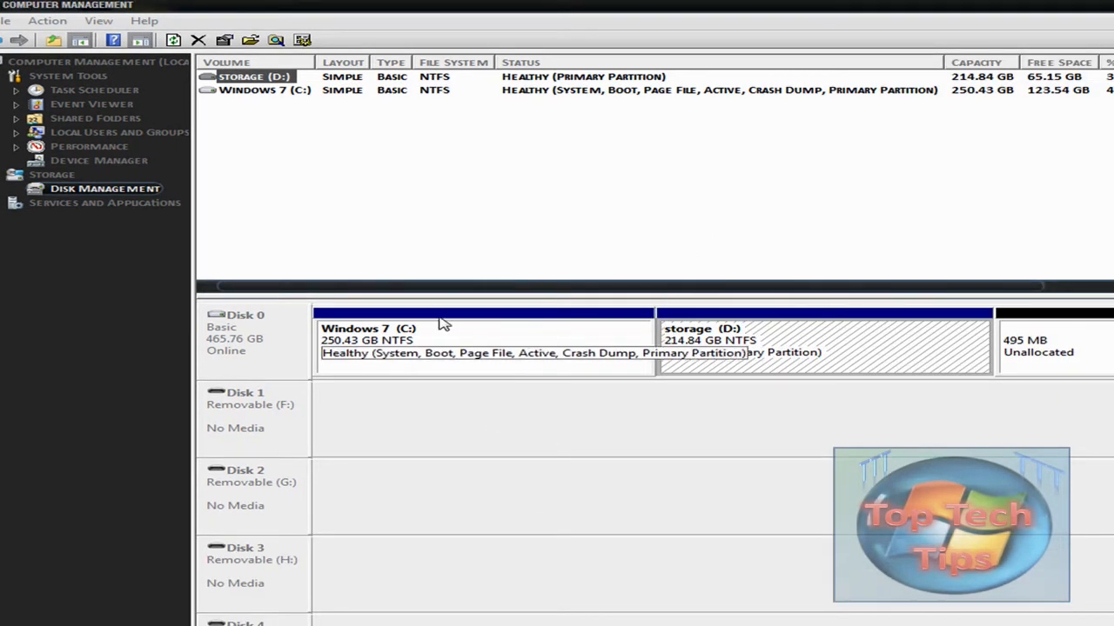
mouse_move(683, 355)
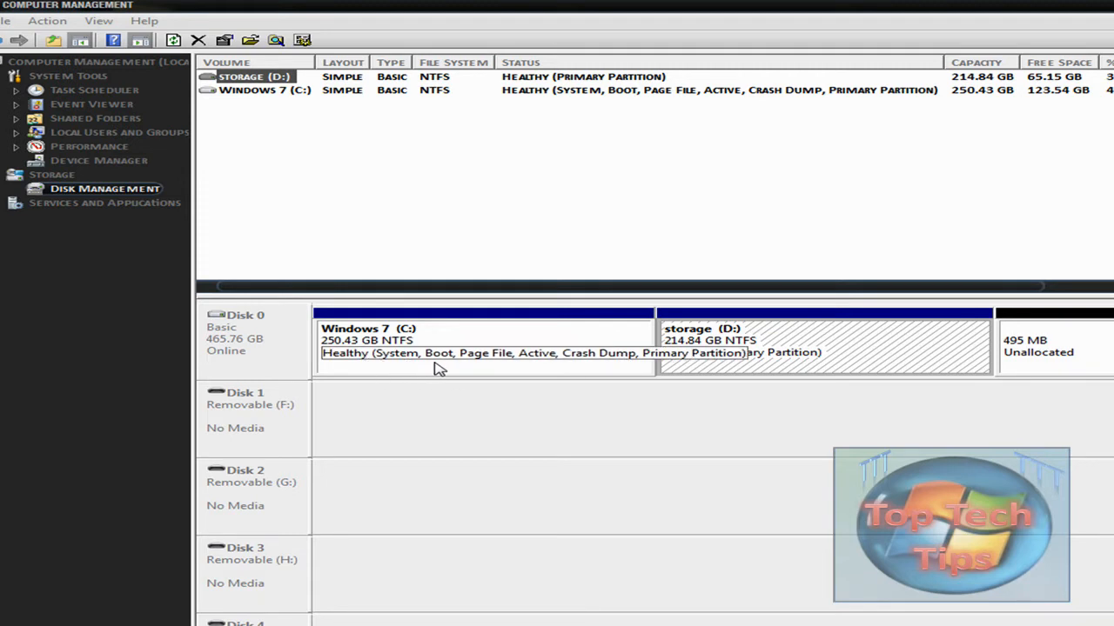
mouse_move(646, 364)
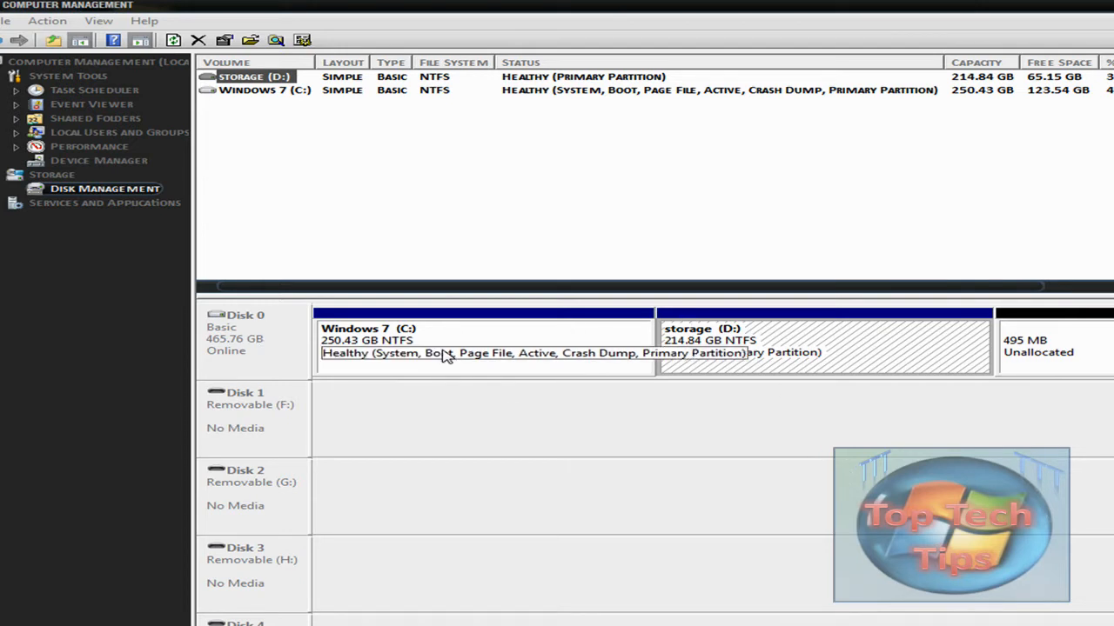
mouse_move(656, 300)
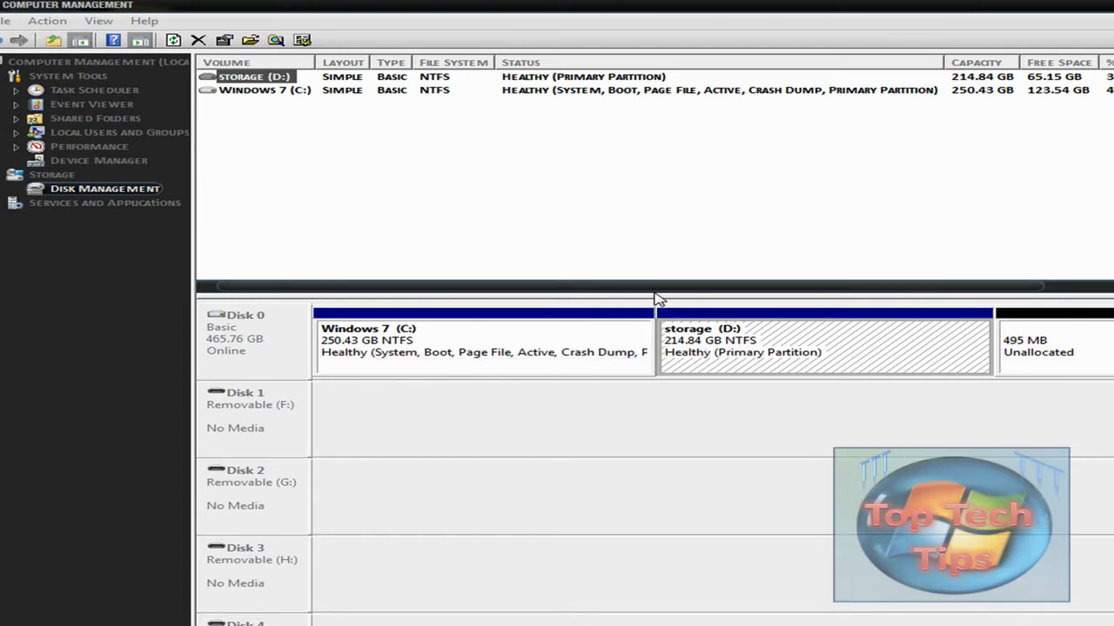
- Choose Shrink Volume on Windows 7 (C:) to query available shrink space
right_click(482, 339)
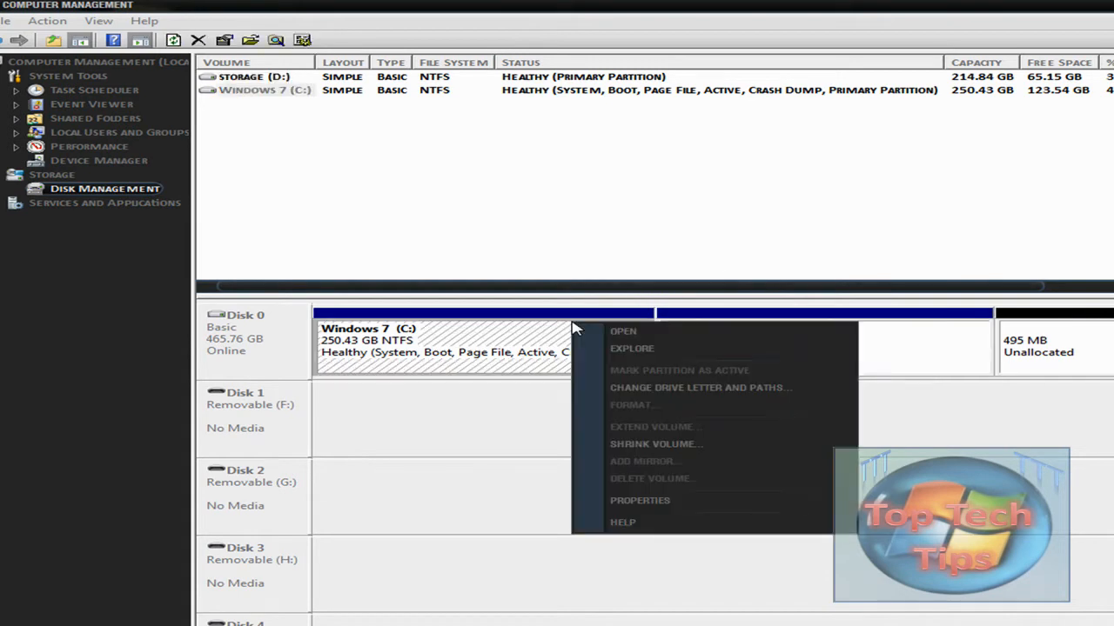
left_click(655, 444)
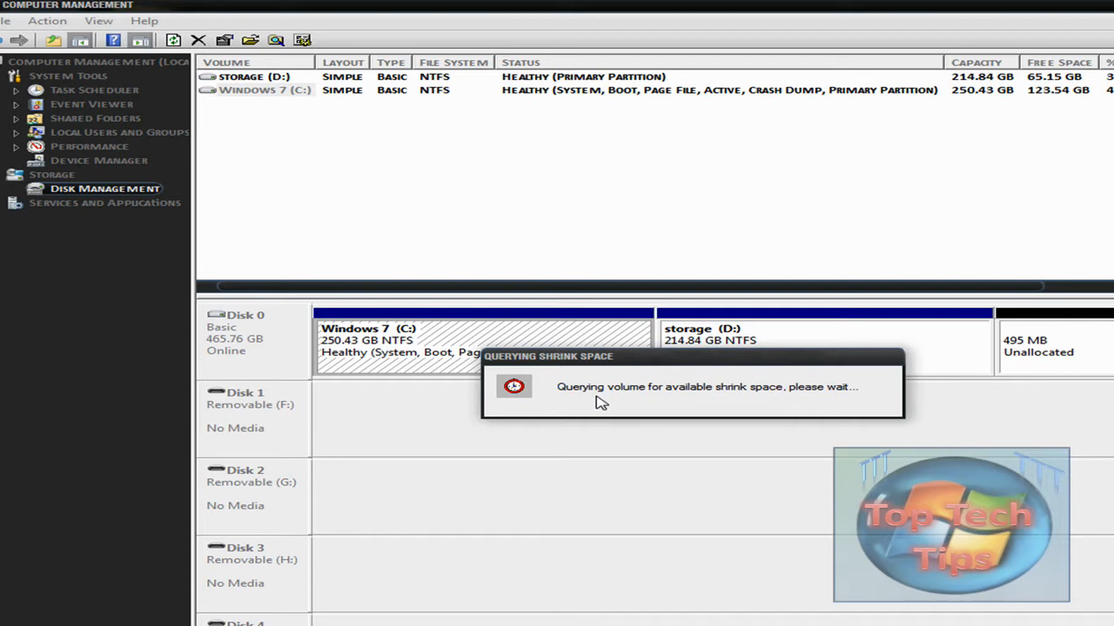
mouse_move(616, 394)
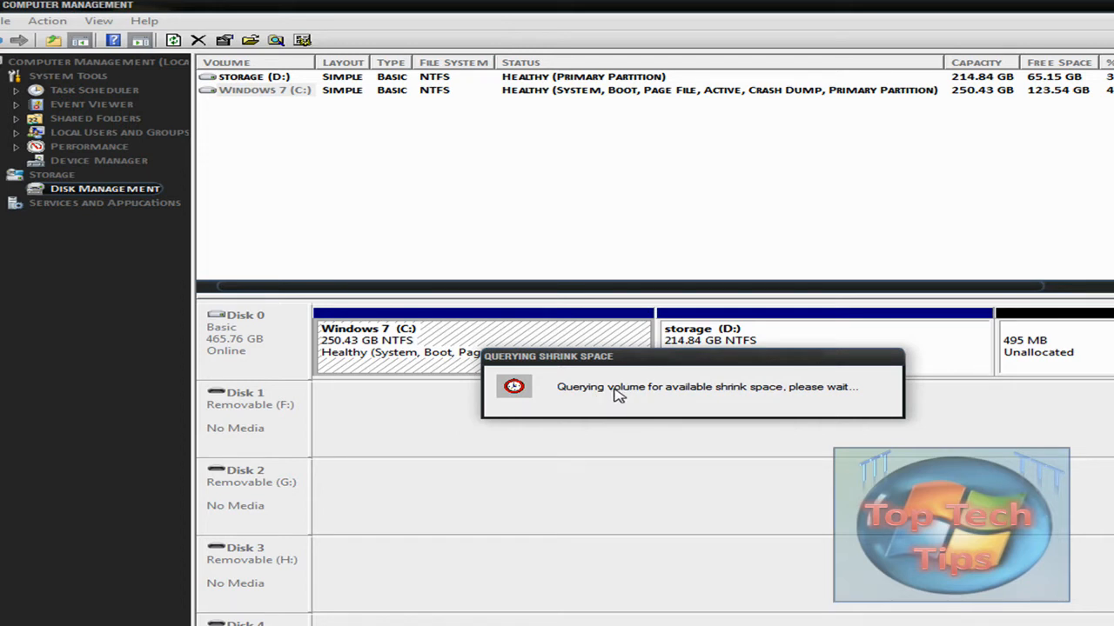
mouse_move(618, 394)
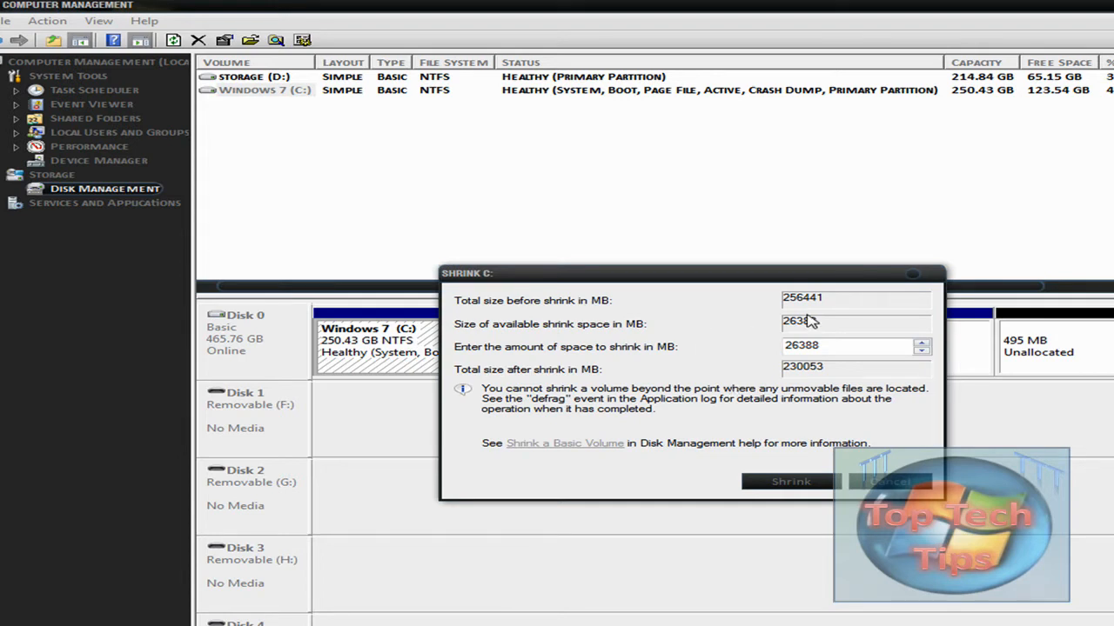
mouse_move(809, 300)
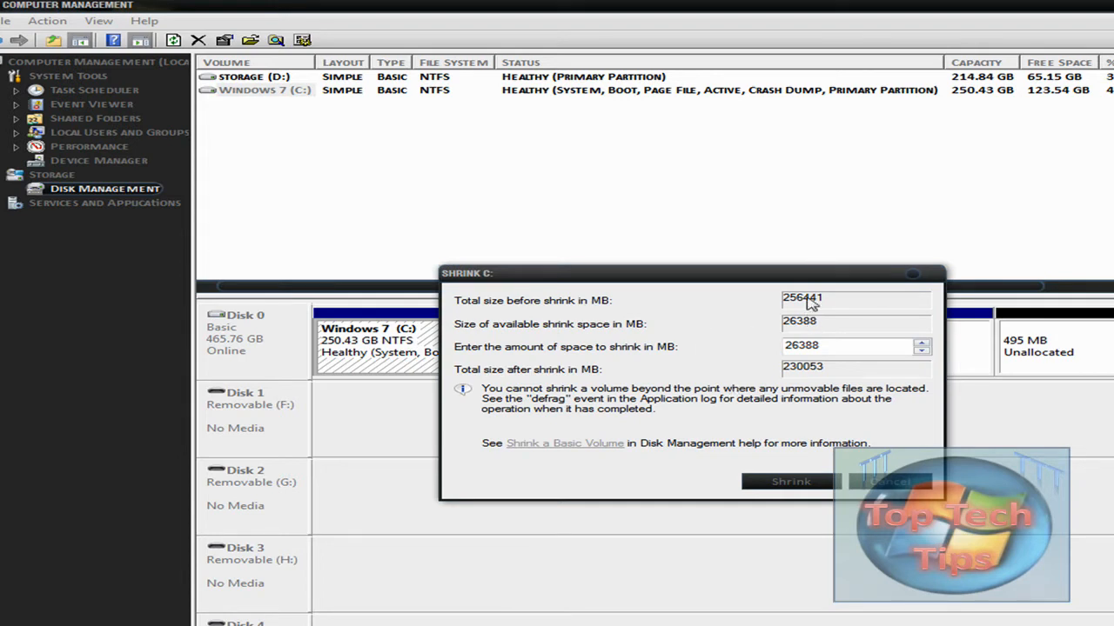
mouse_move(769, 348)
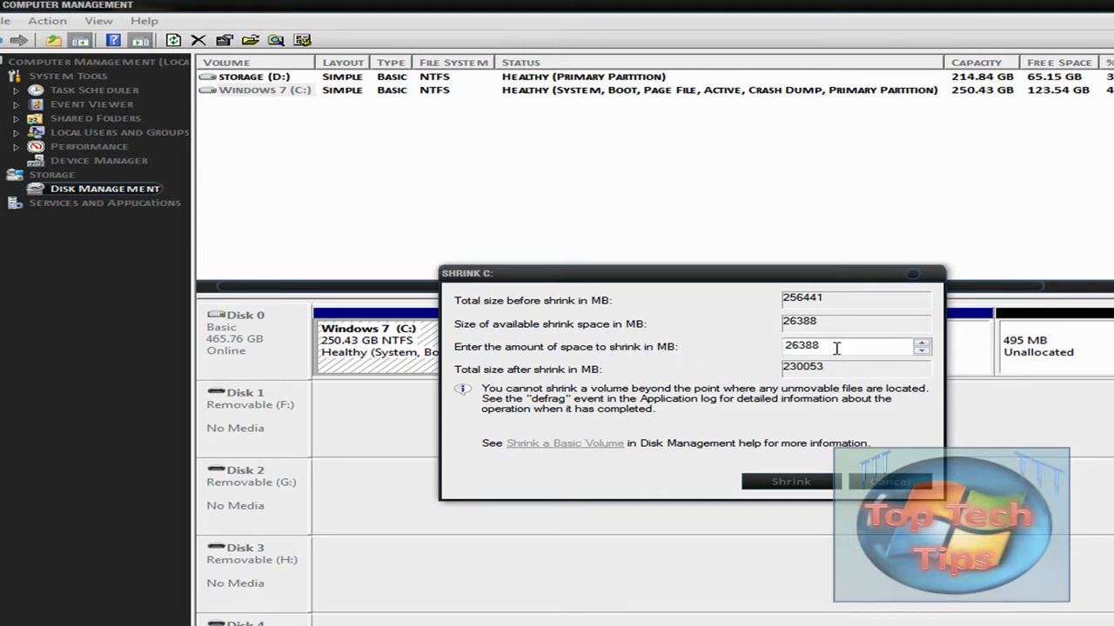
- Select the shrink amount field in the Shrink C: dialog for replacement
triple_click(852, 346)
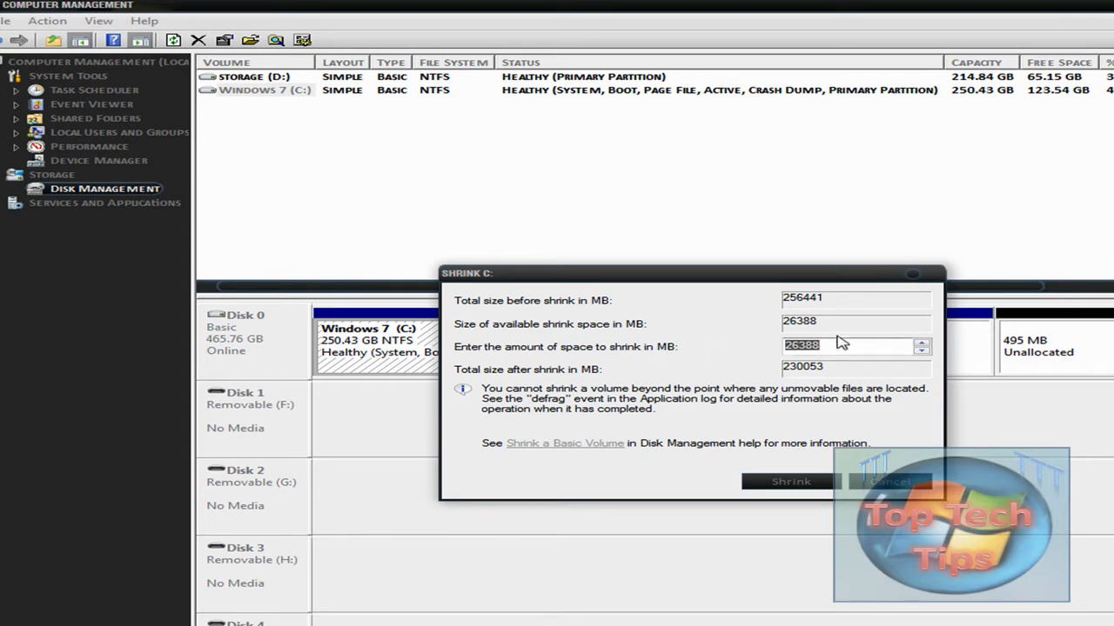
mouse_move(841, 332)
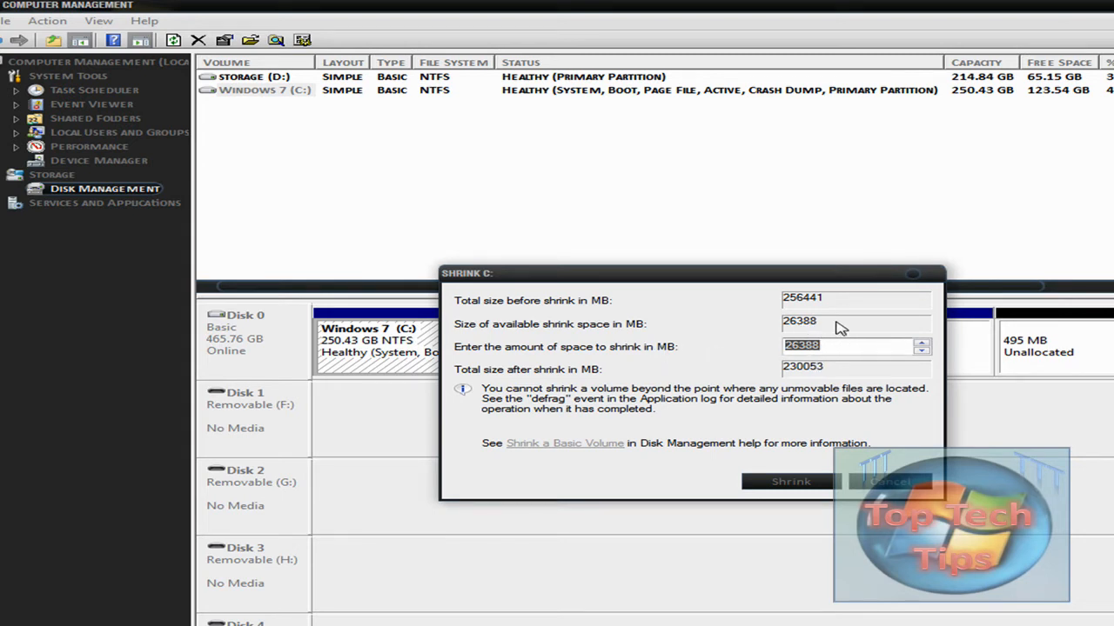
mouse_move(781, 329)
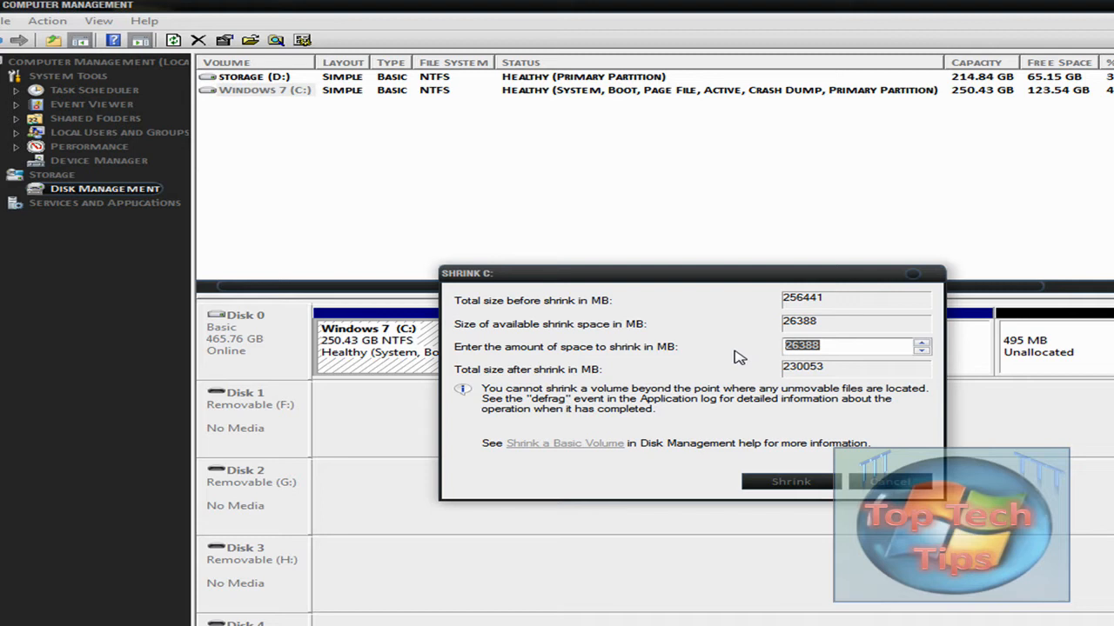
mouse_move(992, 338)
type("100")
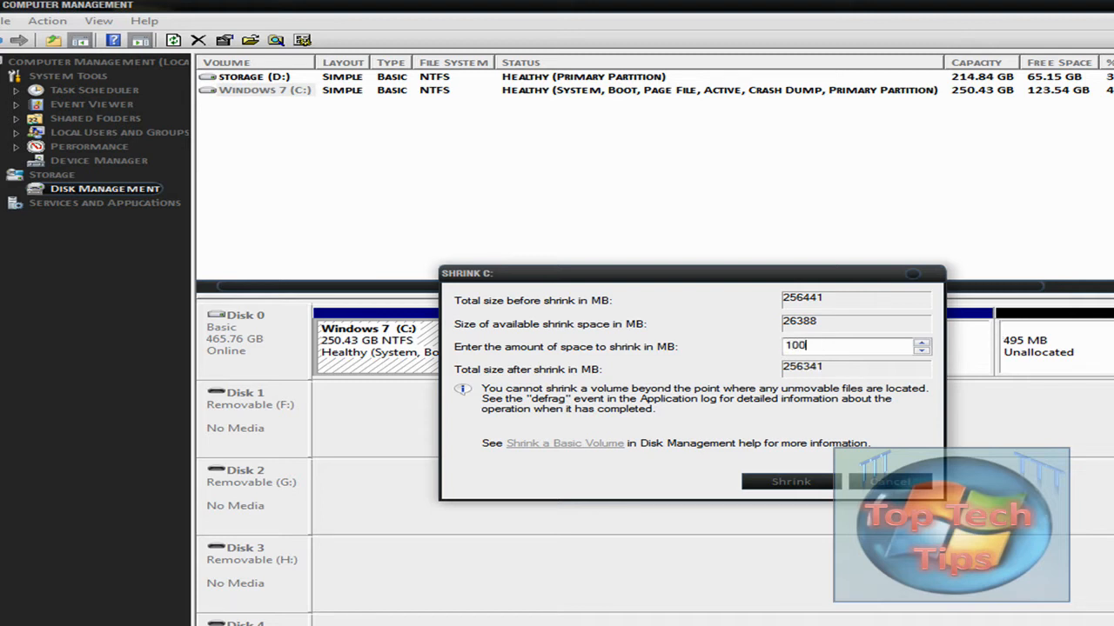
mouse_move(633, 381)
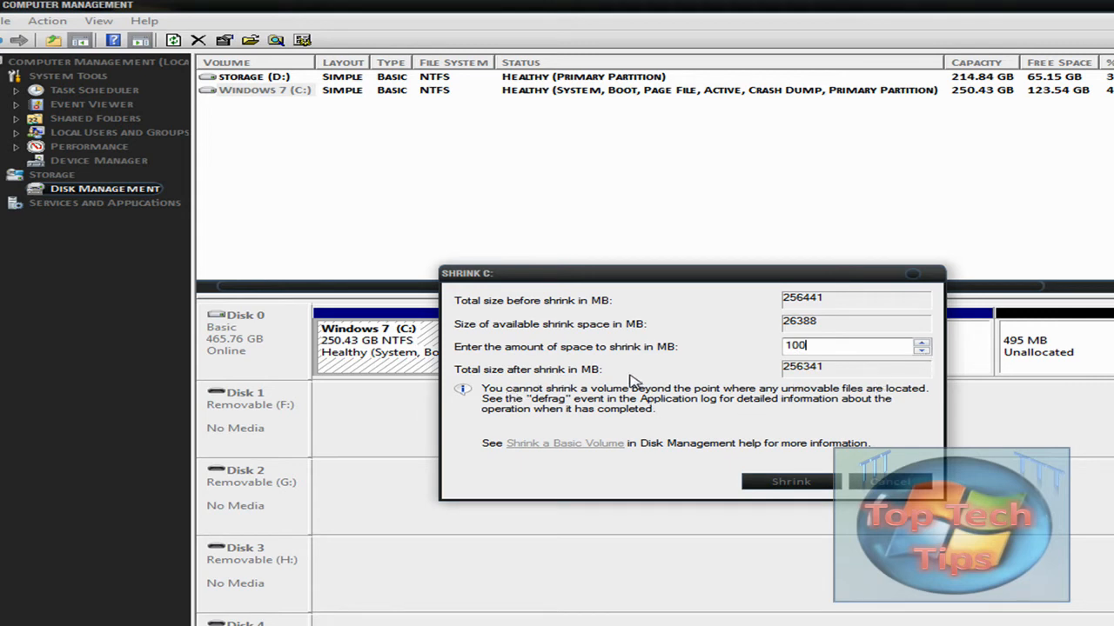
mouse_move(774, 372)
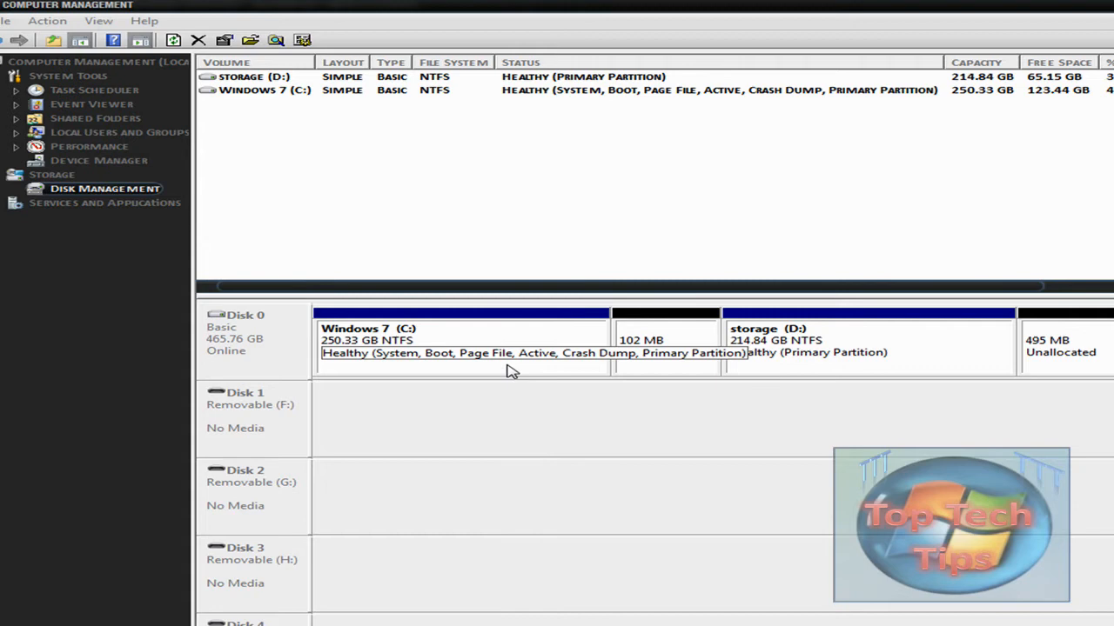
left_click(665, 343)
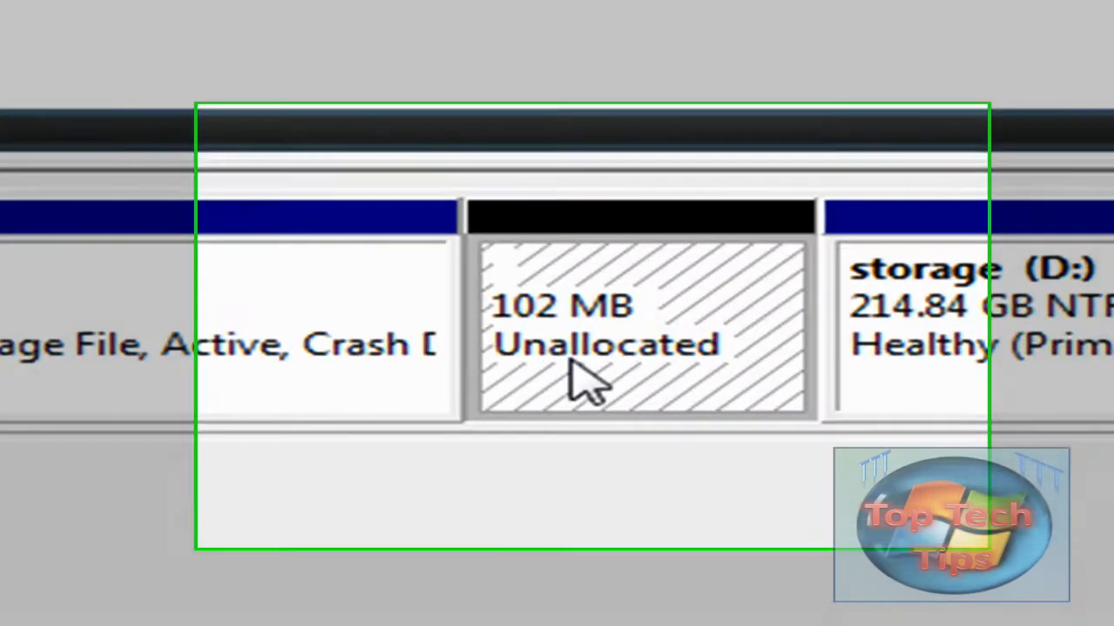
right_click(583, 383)
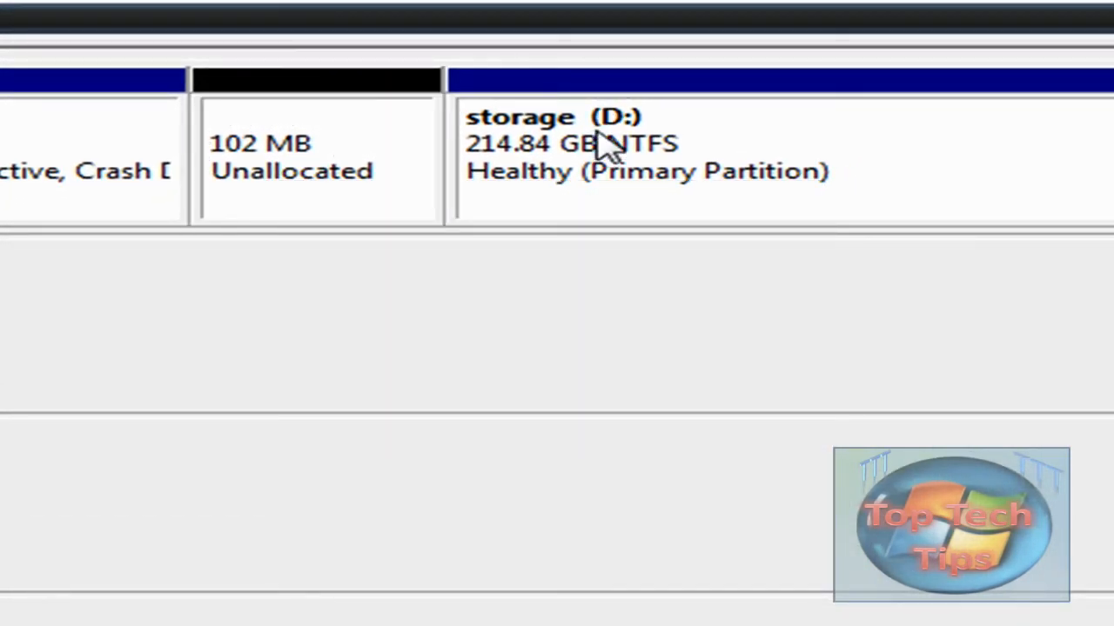
- Extend storage (D:) by 494 MB through the Extend Volume wizard
right_click(600, 144)
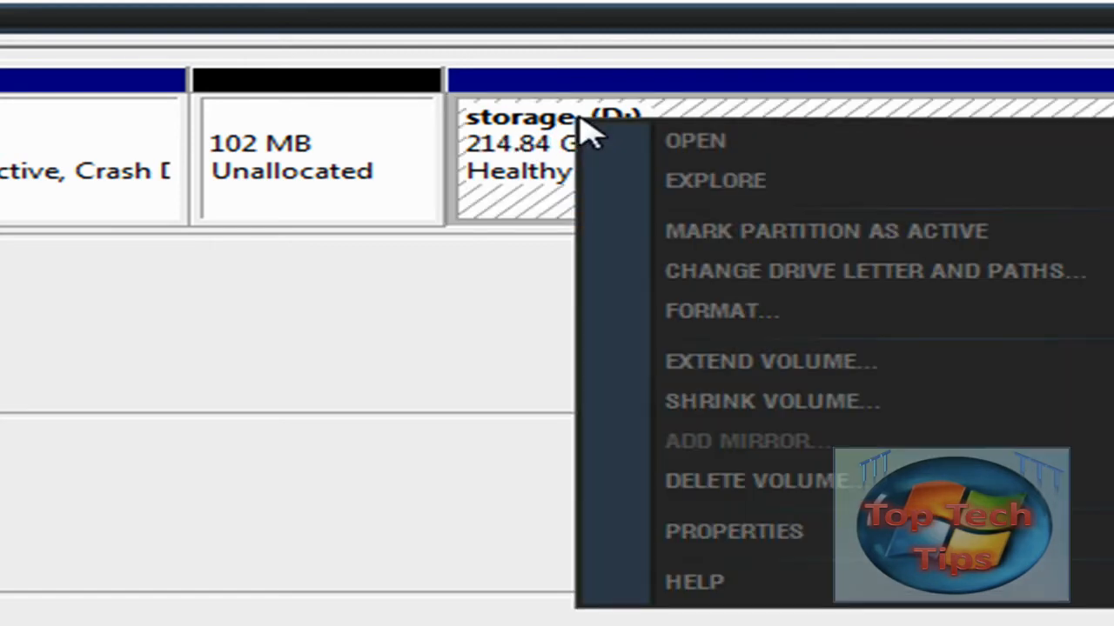
mouse_move(801, 374)
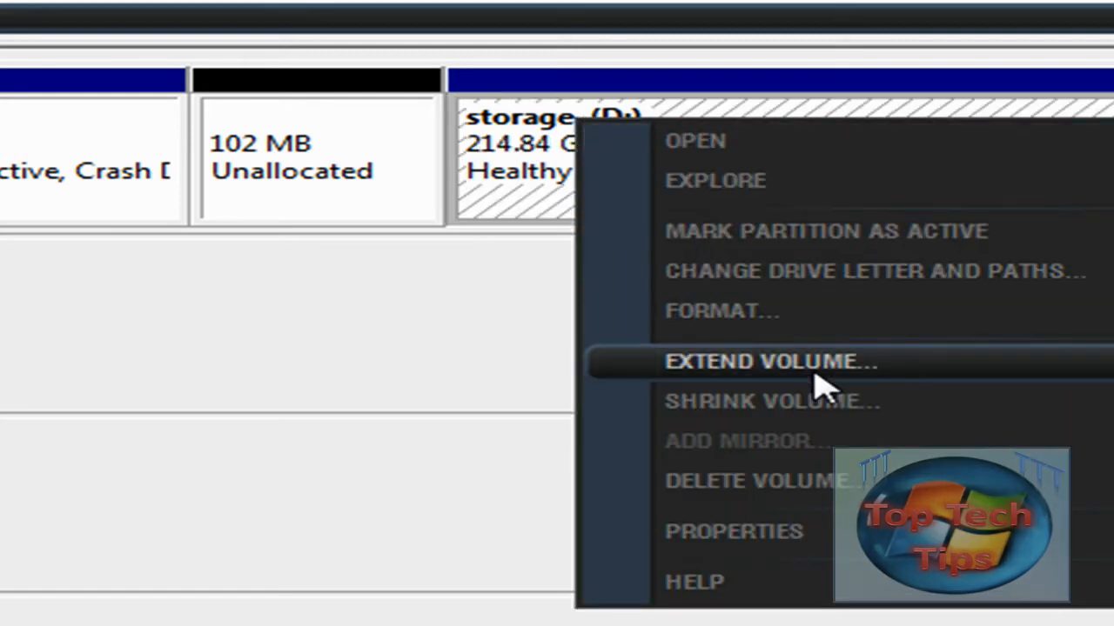
left_click(770, 361)
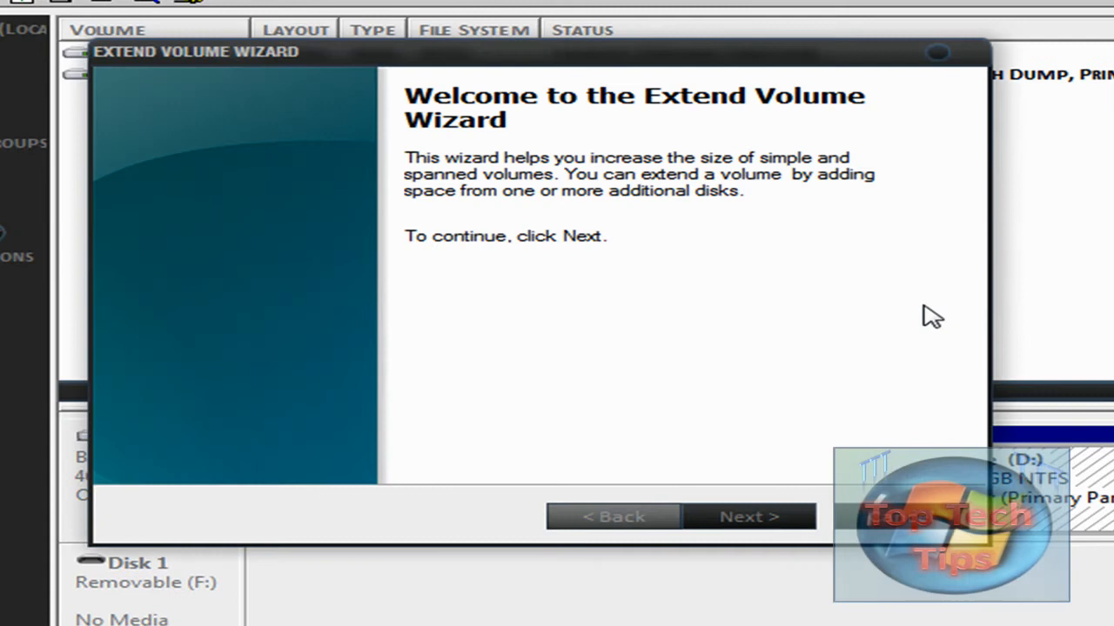
left_click(748, 516)
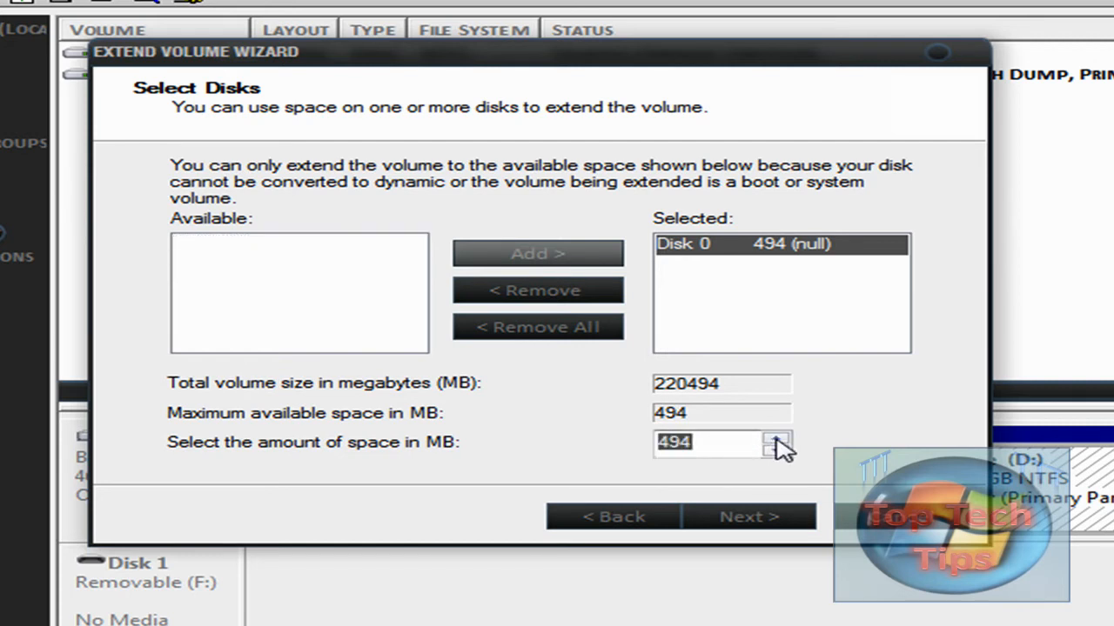
left_click(748, 516)
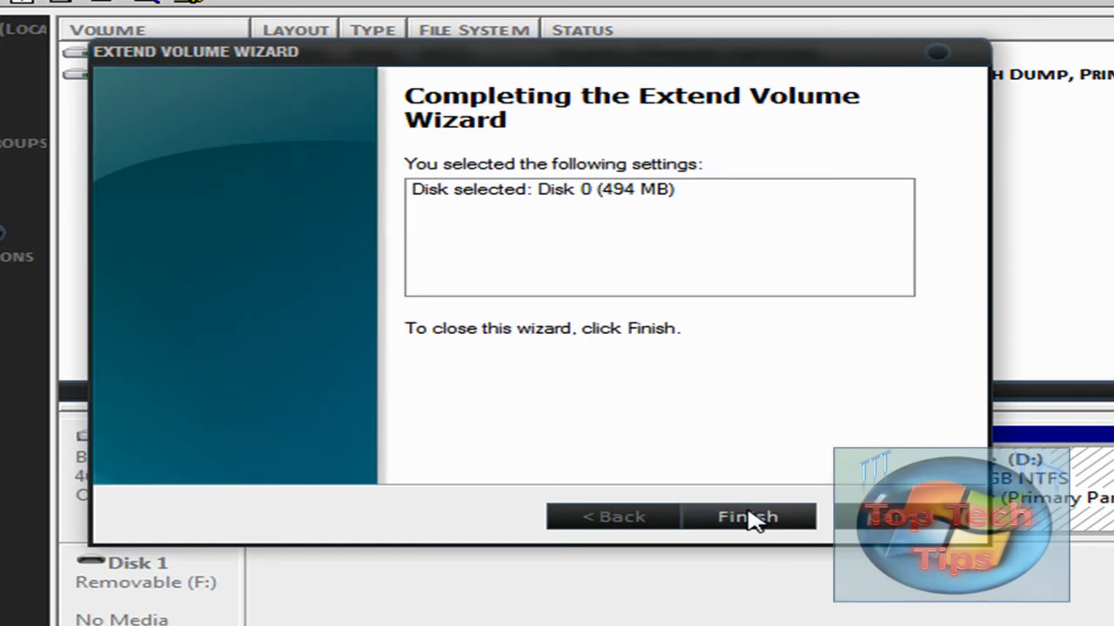
left_click(747, 516)
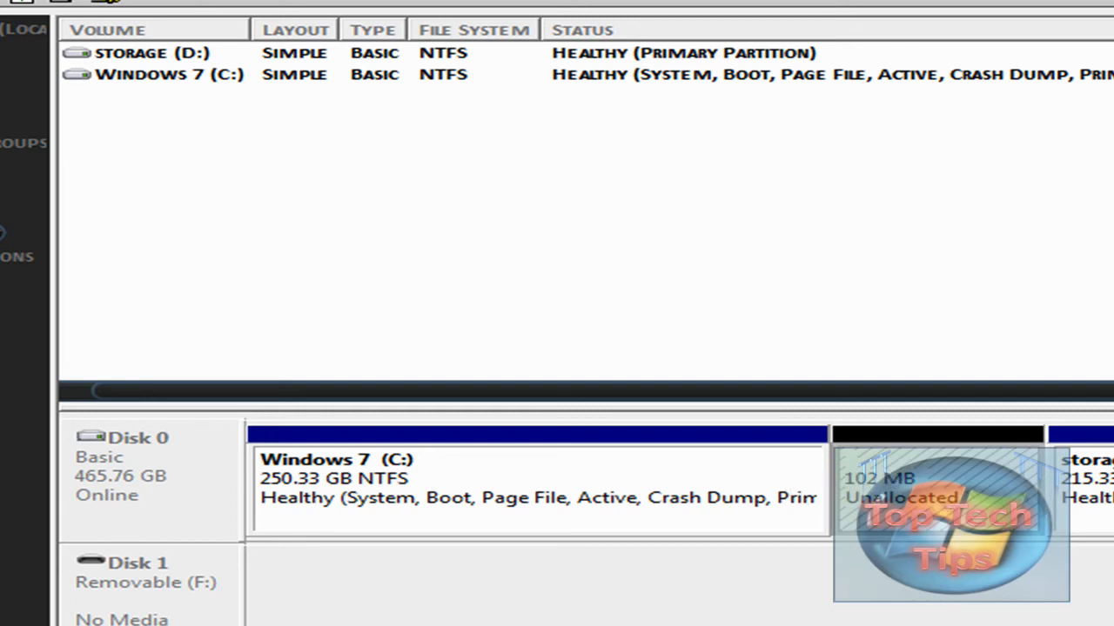
mouse_move(938, 486)
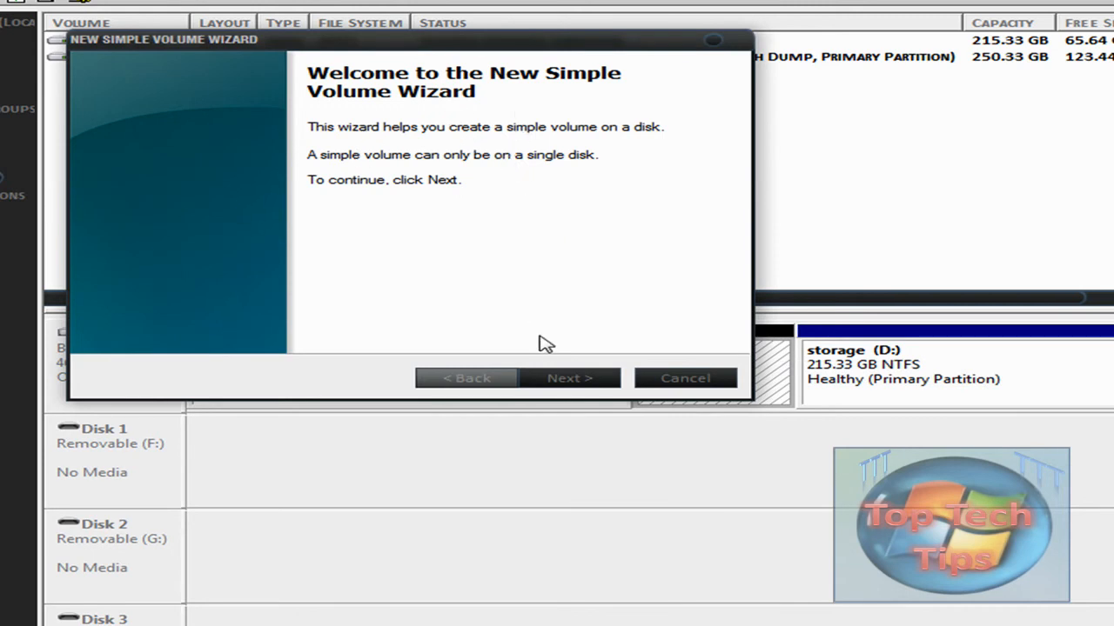
- Pass the New Simple Volume Wizard welcome page for the 102 MB unallocated space
left_click(570, 378)
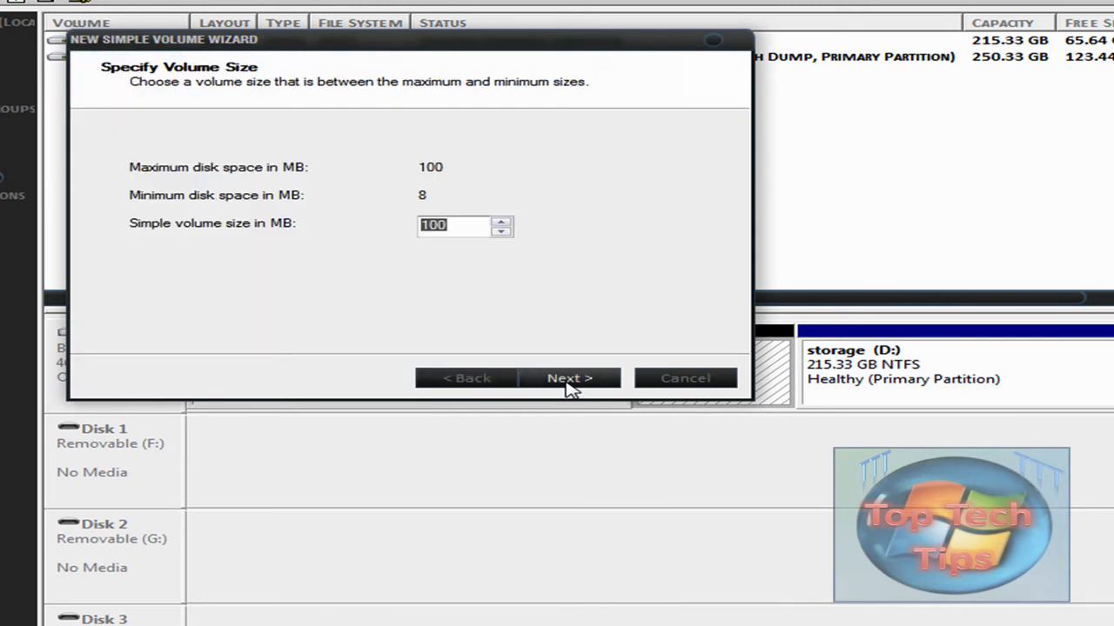
mouse_move(469, 226)
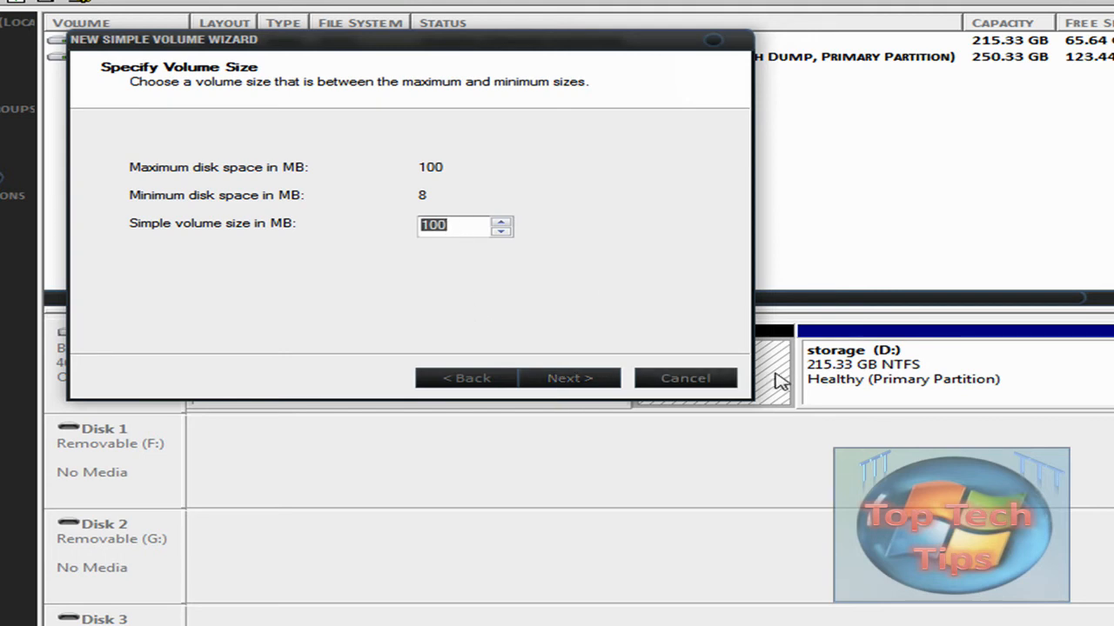
- Keep the 100 MB volume size and assign drive letter W
left_click(568, 378)
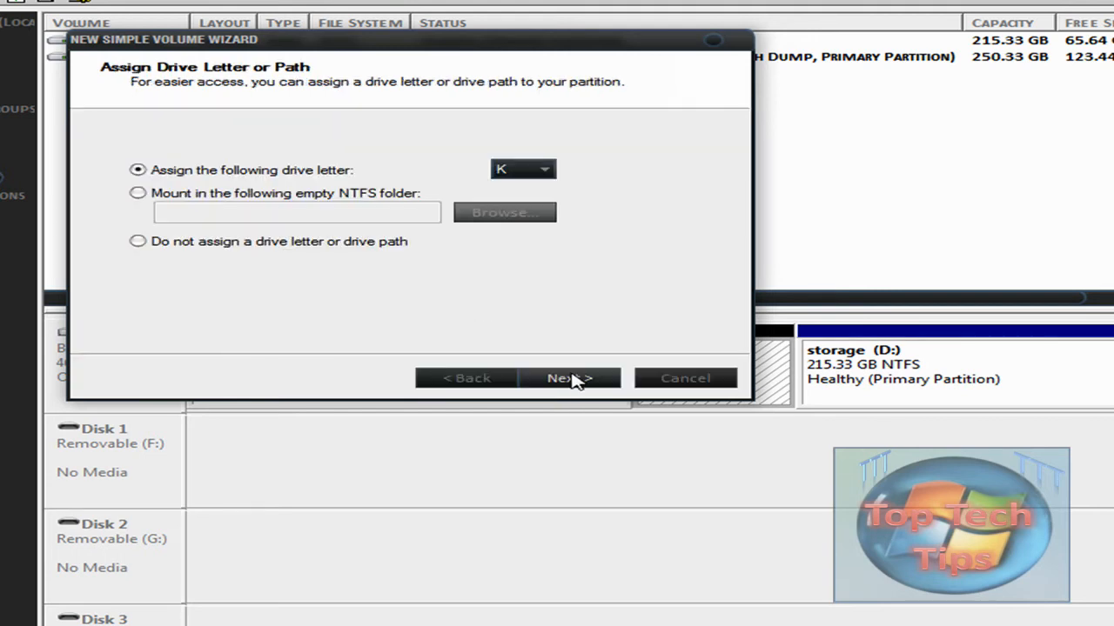
left_click(544, 169)
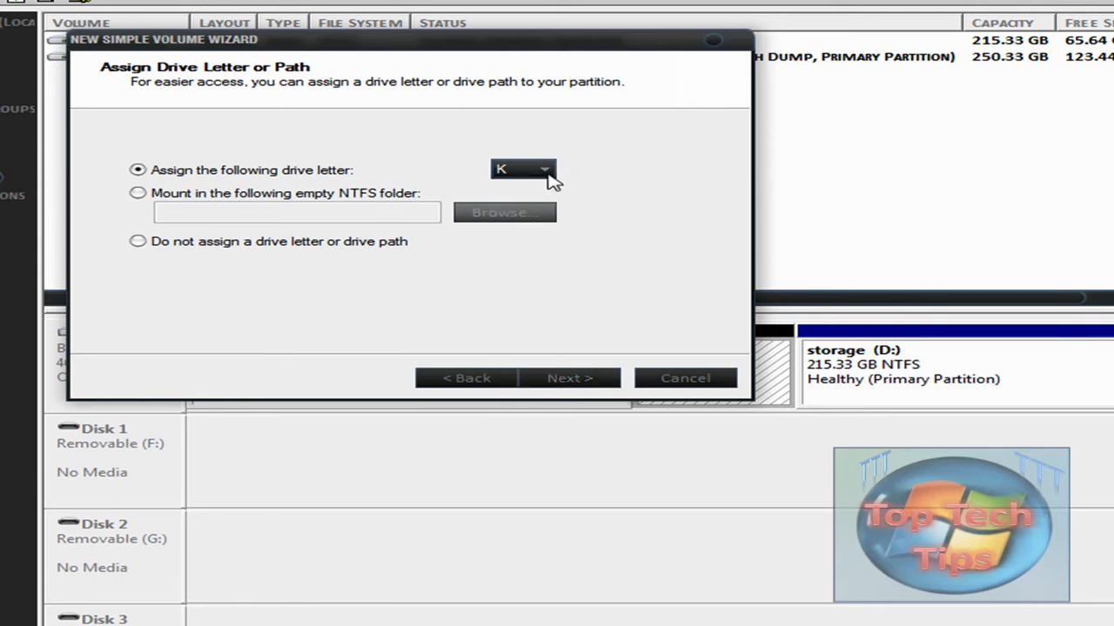
left_click(522, 169)
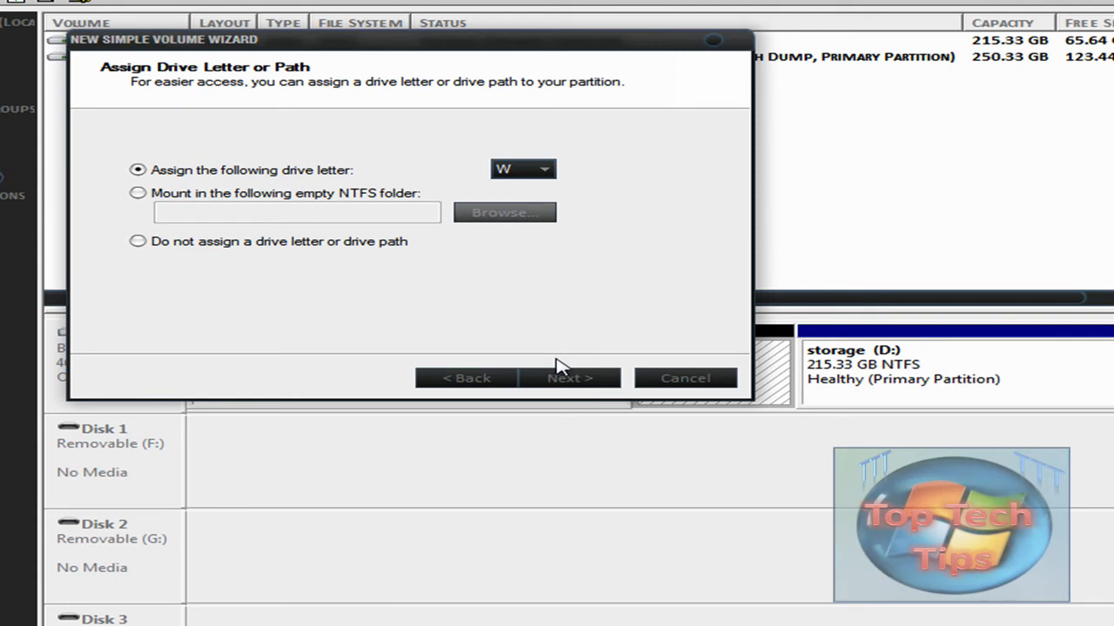
- Quick-format the volume as NTFS with label 'Test' and review the summary
left_click(569, 378)
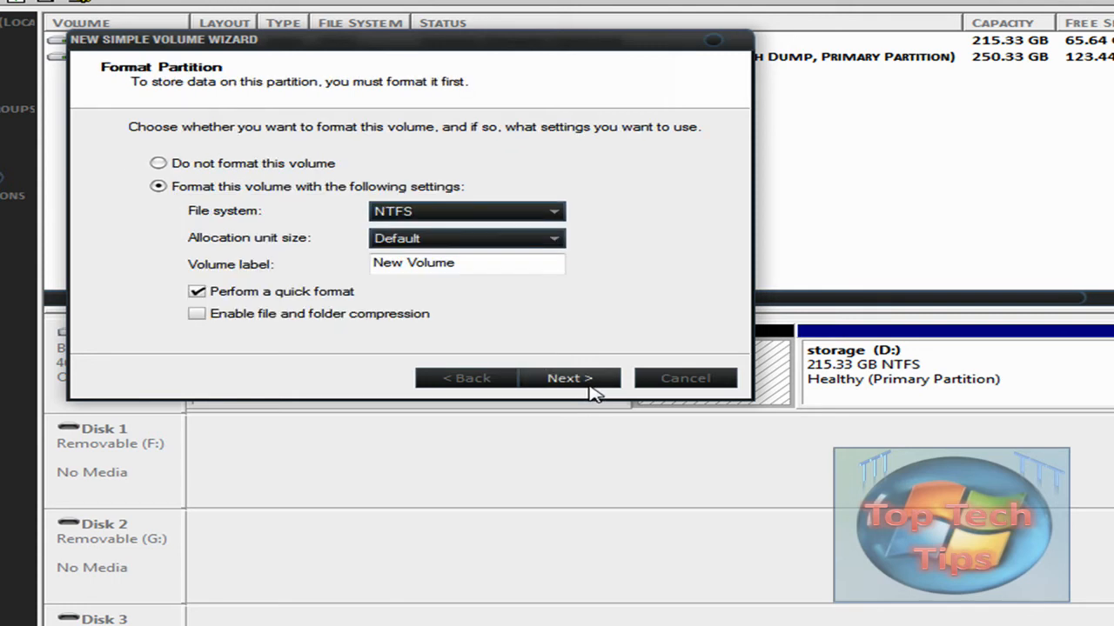
left_click(553, 211)
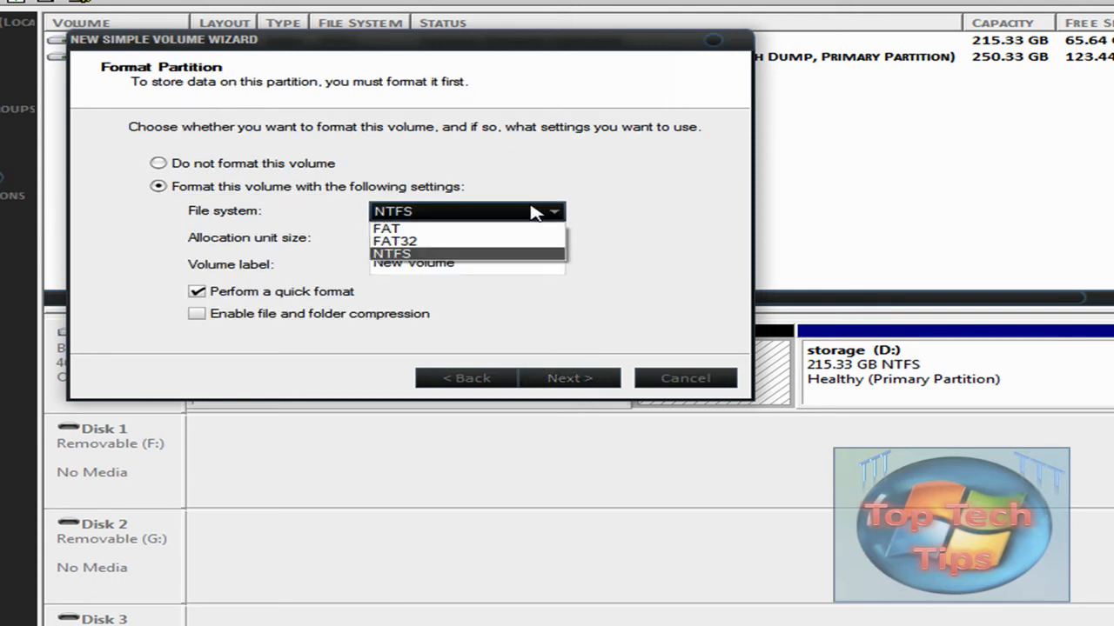
mouse_move(469, 264)
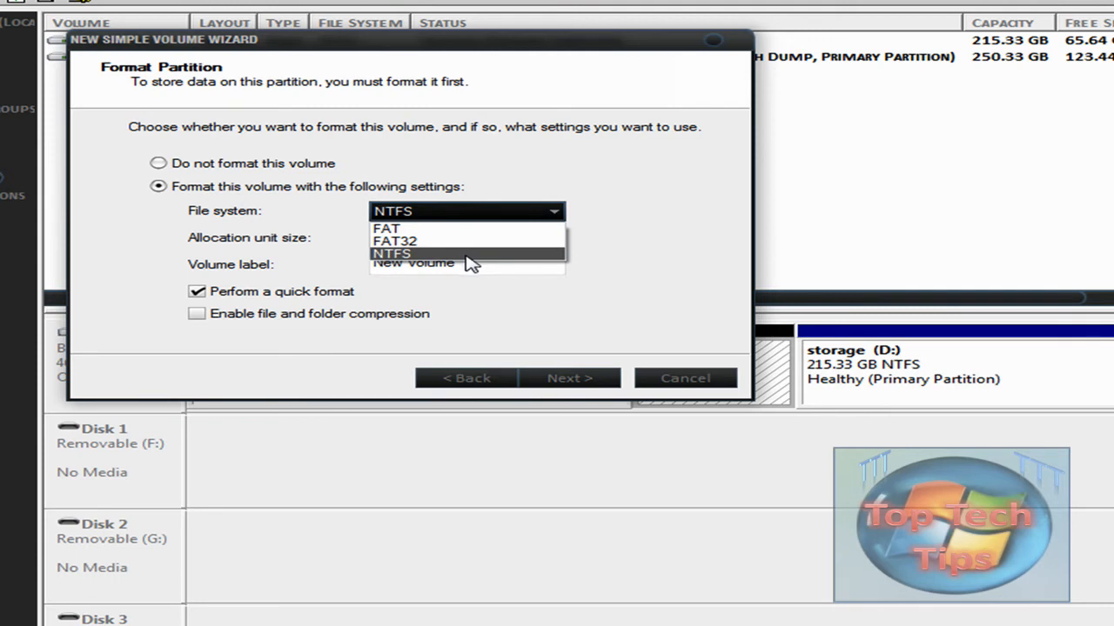
left_click(391, 253)
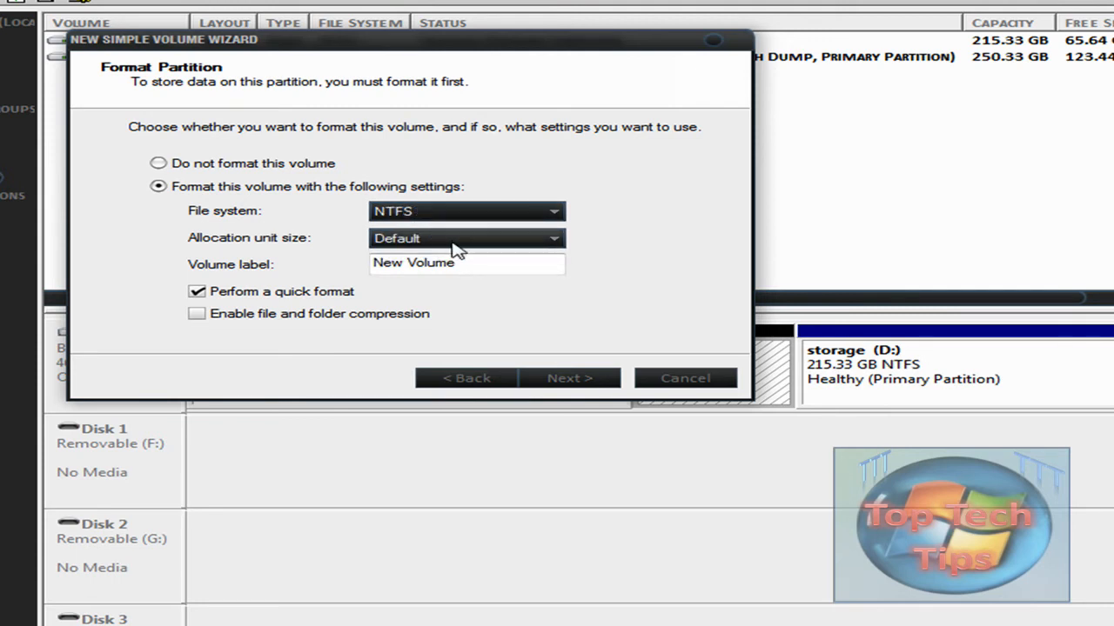
mouse_move(491, 262)
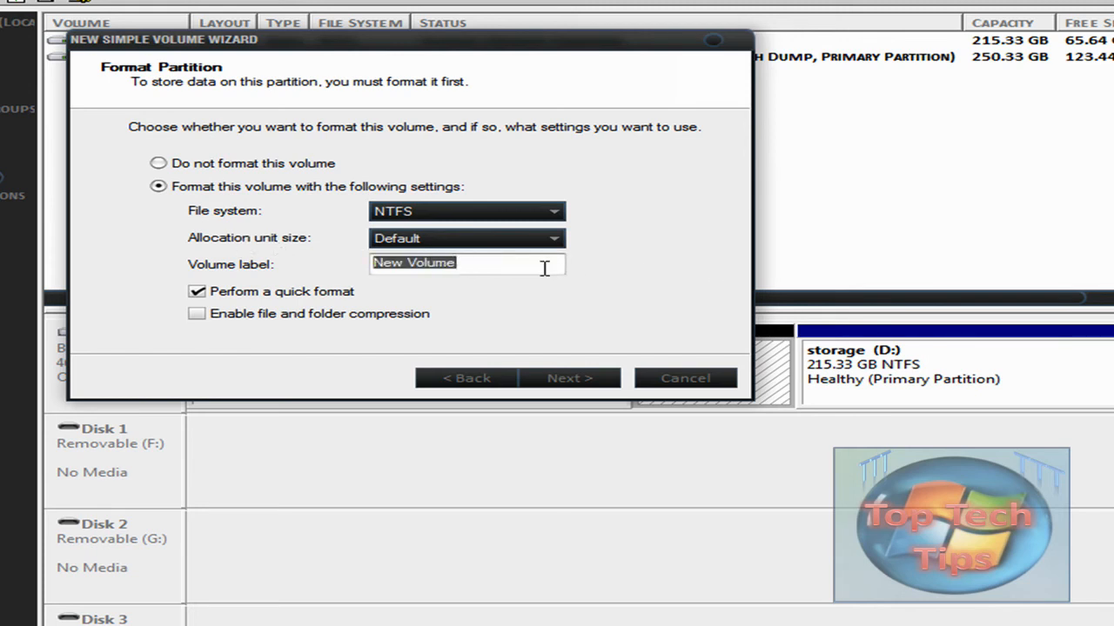
mouse_move(768, 223)
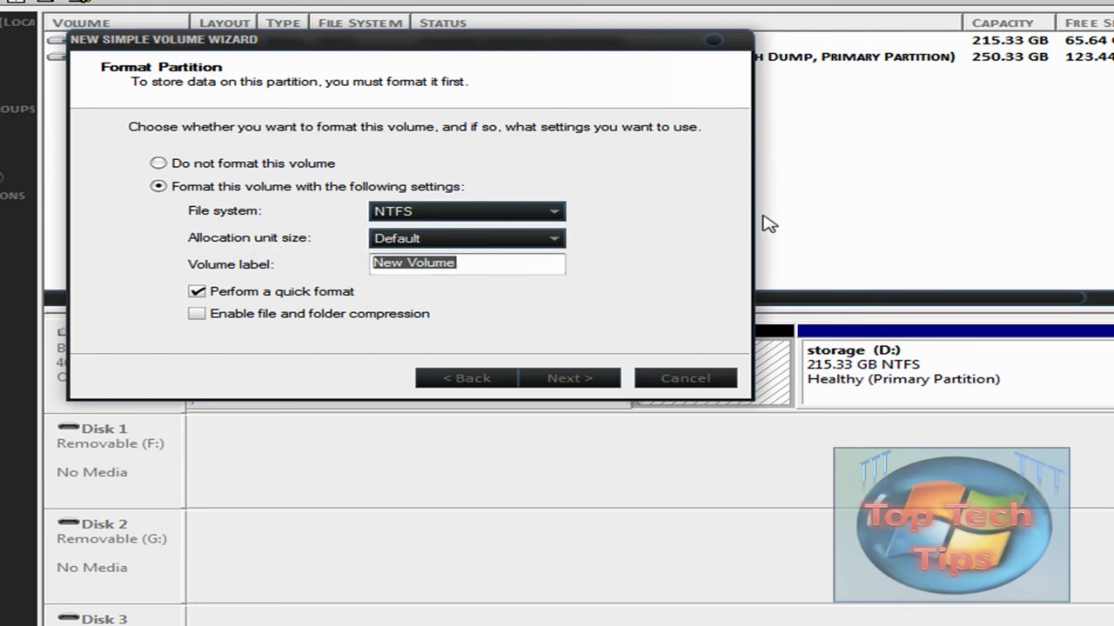
type("Test")
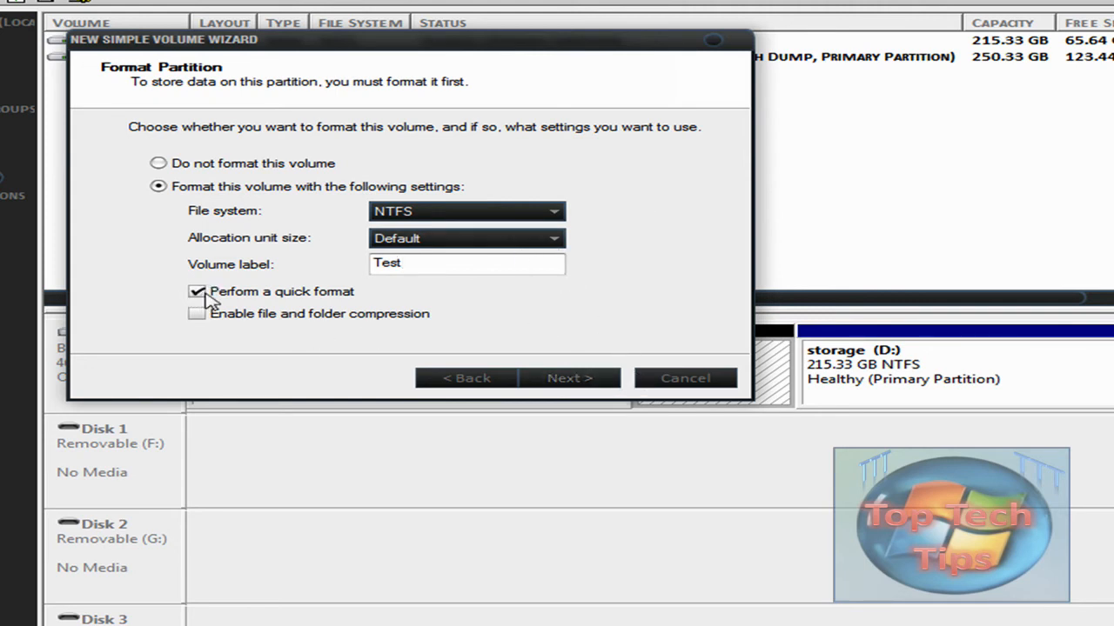
left_click(568, 377)
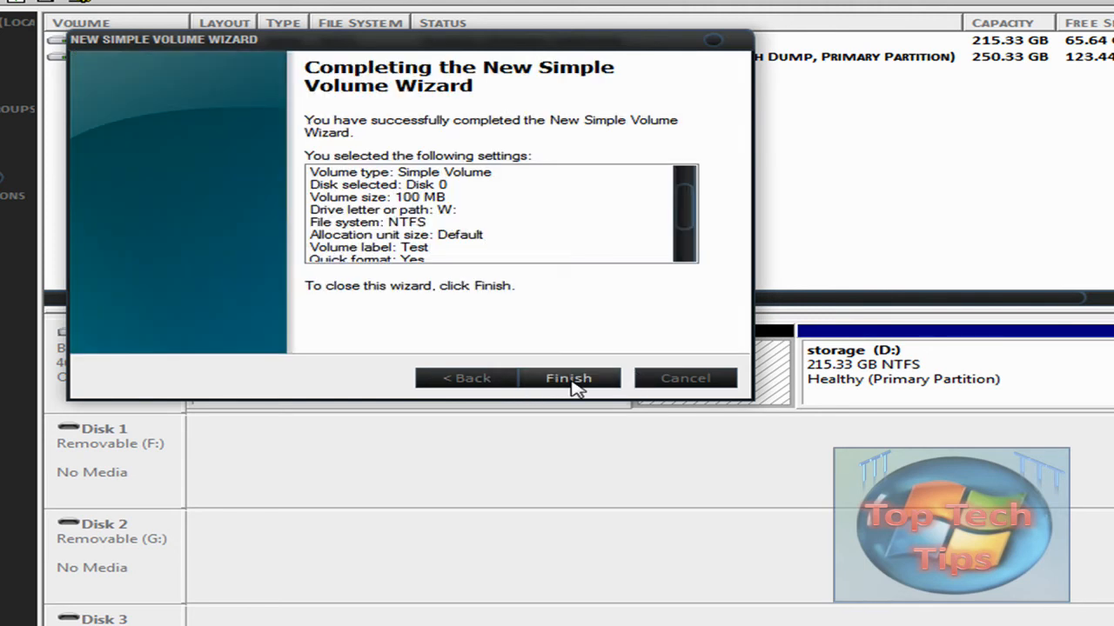
- Finish creating Test (W:) and confirm in Explorer it is empty with 86.2 MB free
left_click(568, 377)
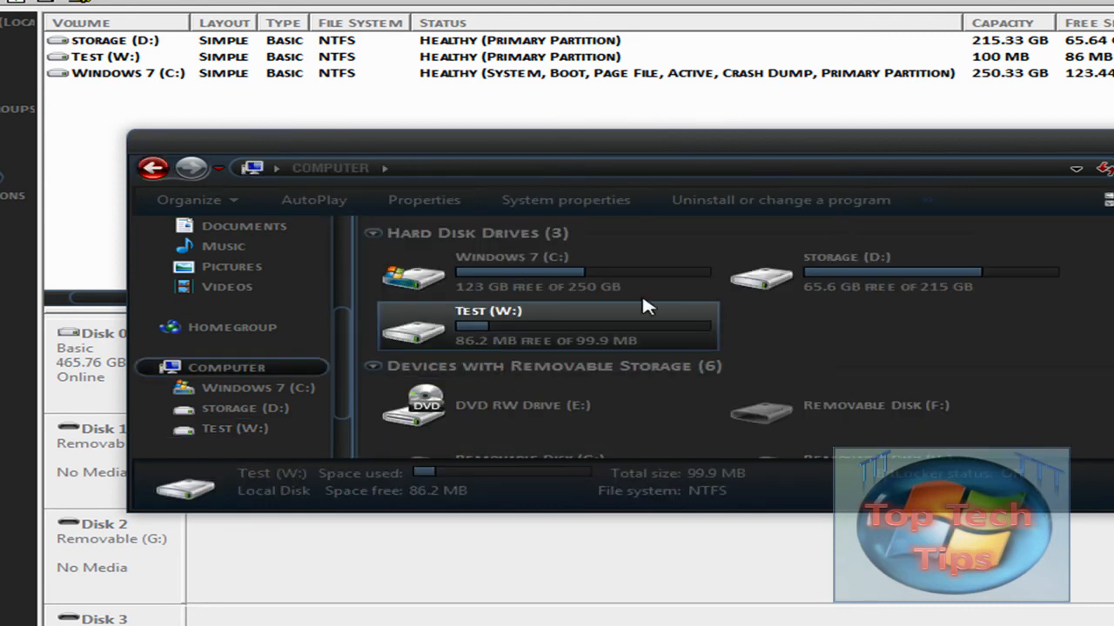
mouse_move(581, 352)
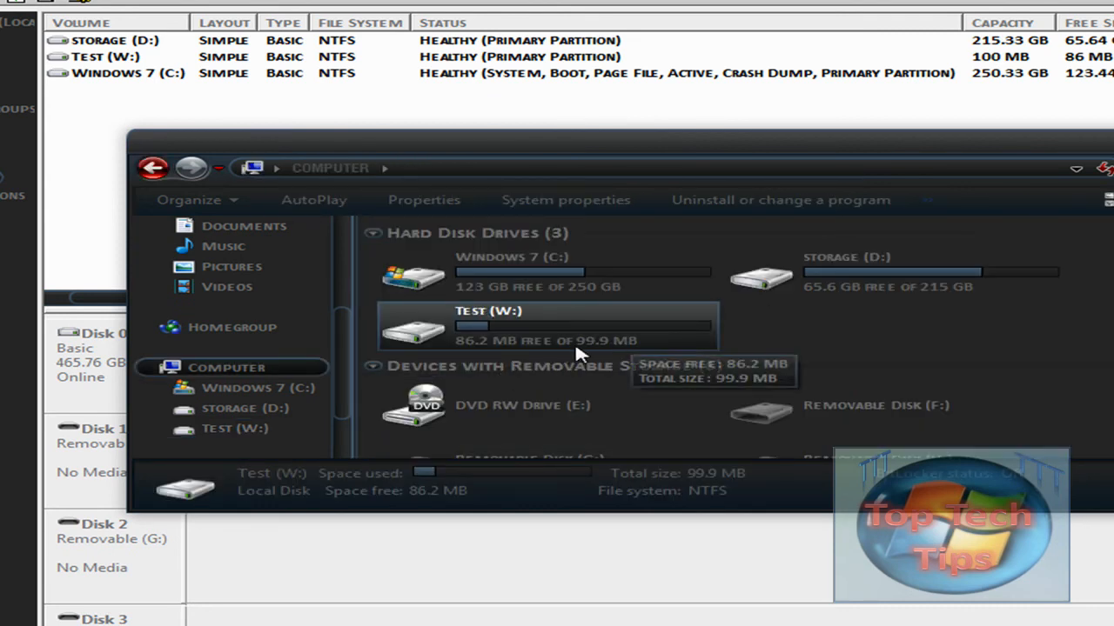
mouse_move(607, 348)
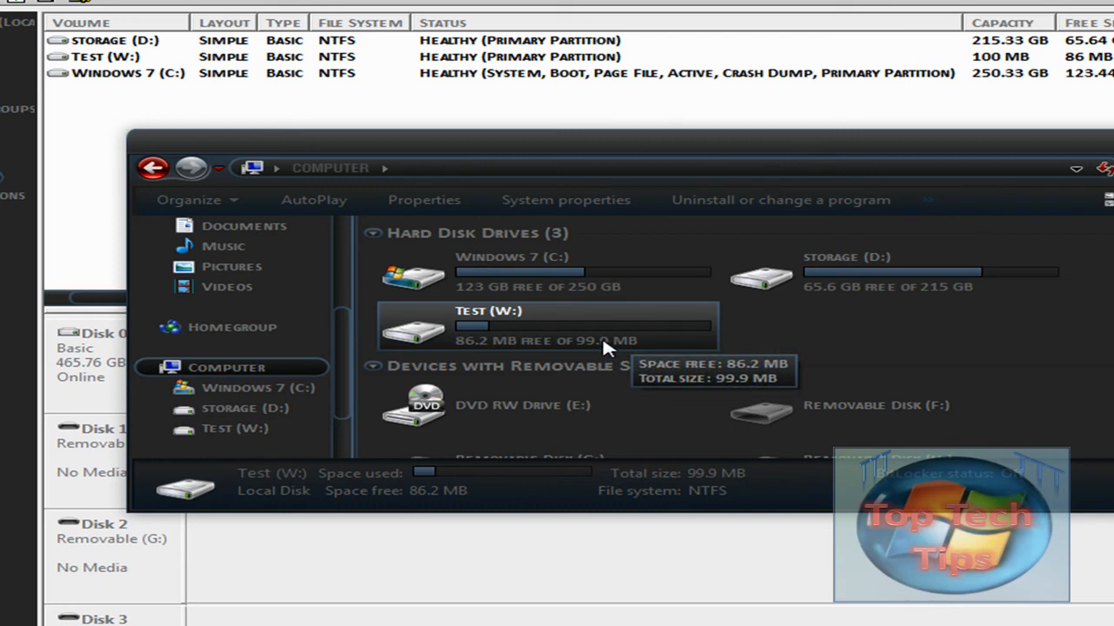
mouse_move(633, 337)
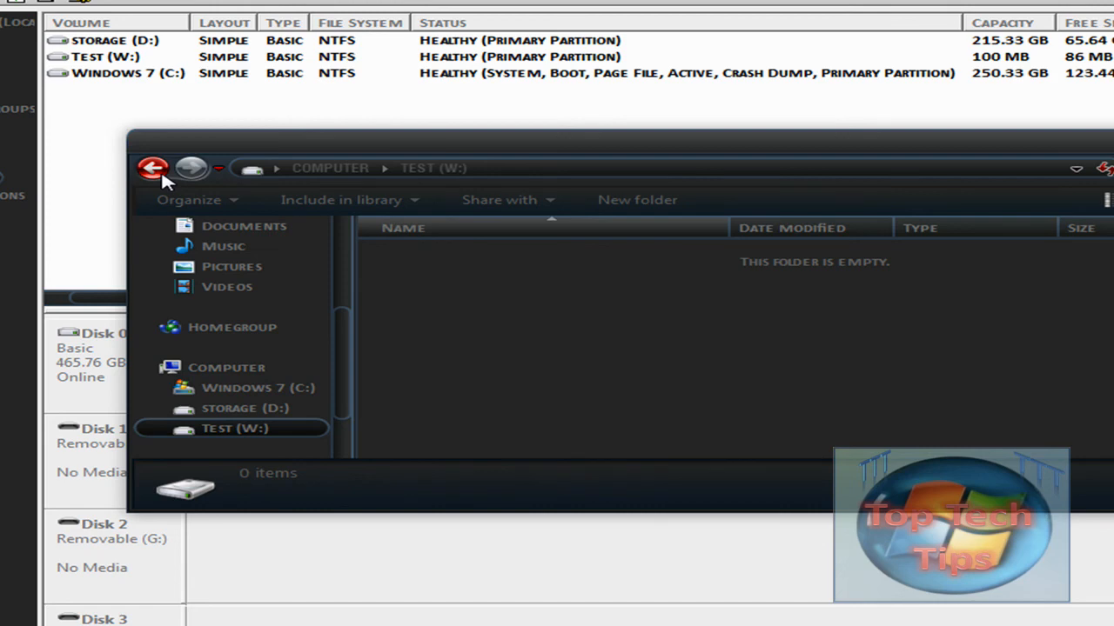
left_click(153, 168)
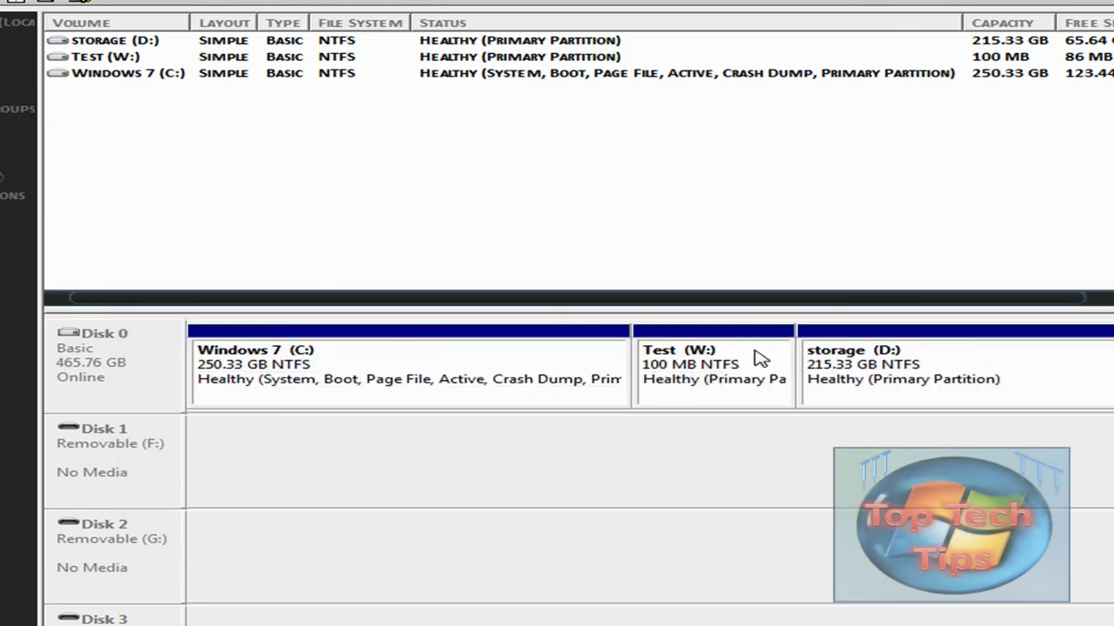
- Delete the Test (W:) volume and confirm, returning 102 MB to unallocated
right_click(714, 364)
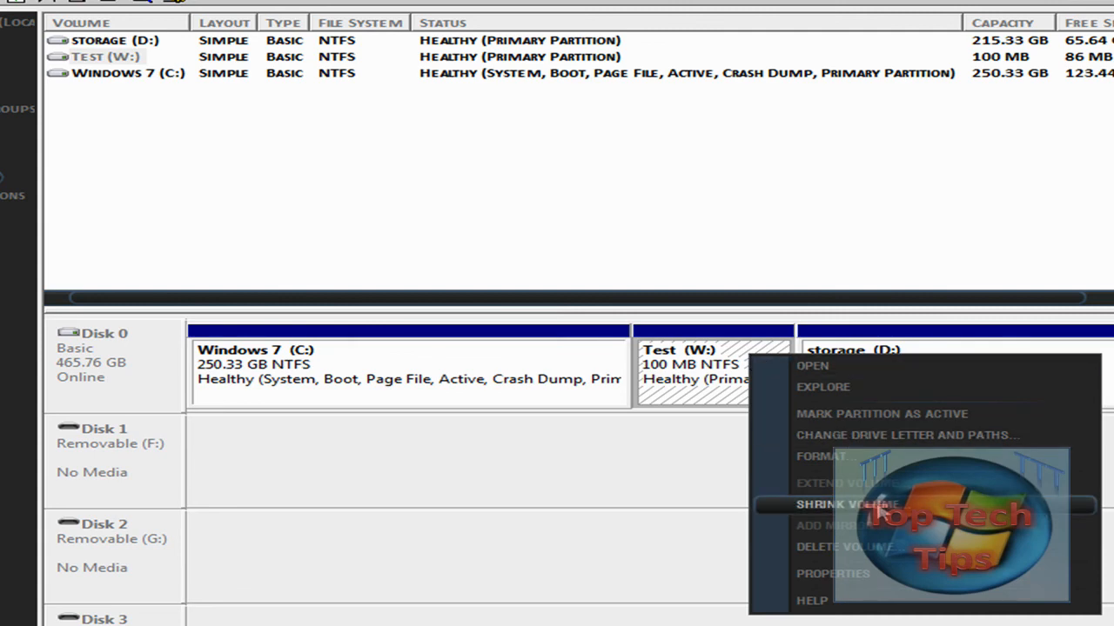
left_click(843, 547)
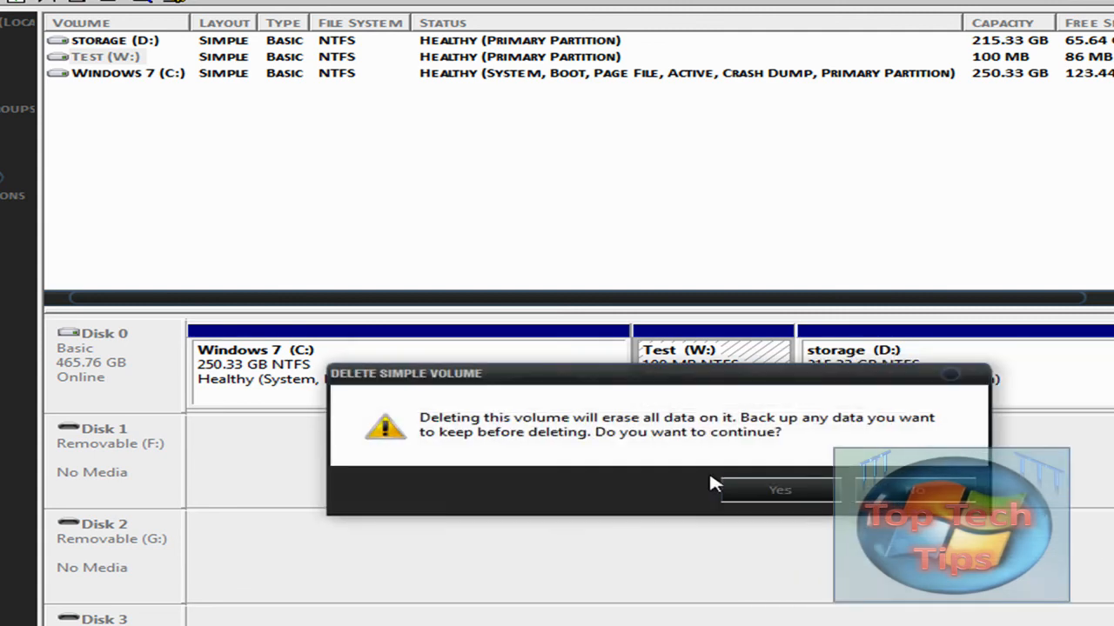
left_click(779, 489)
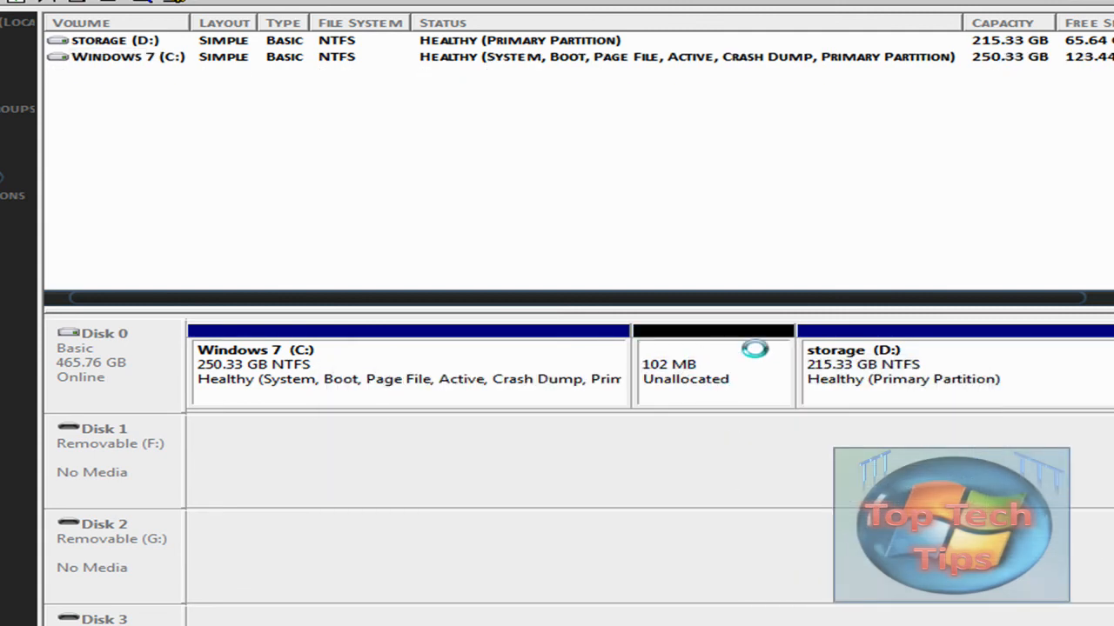
mouse_move(831, 374)
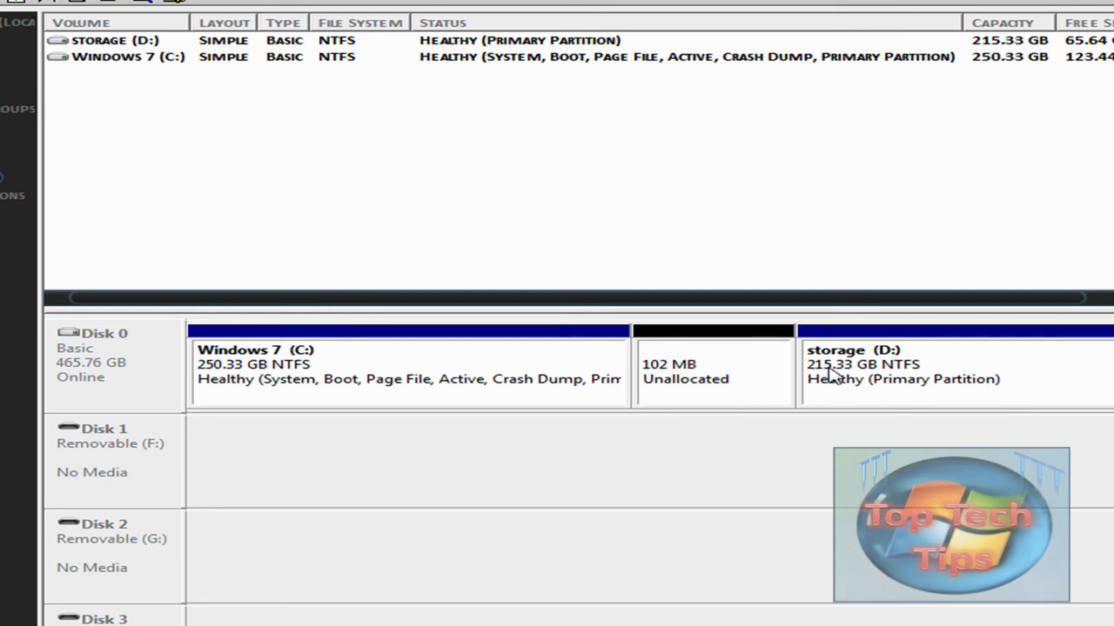
mouse_move(544, 373)
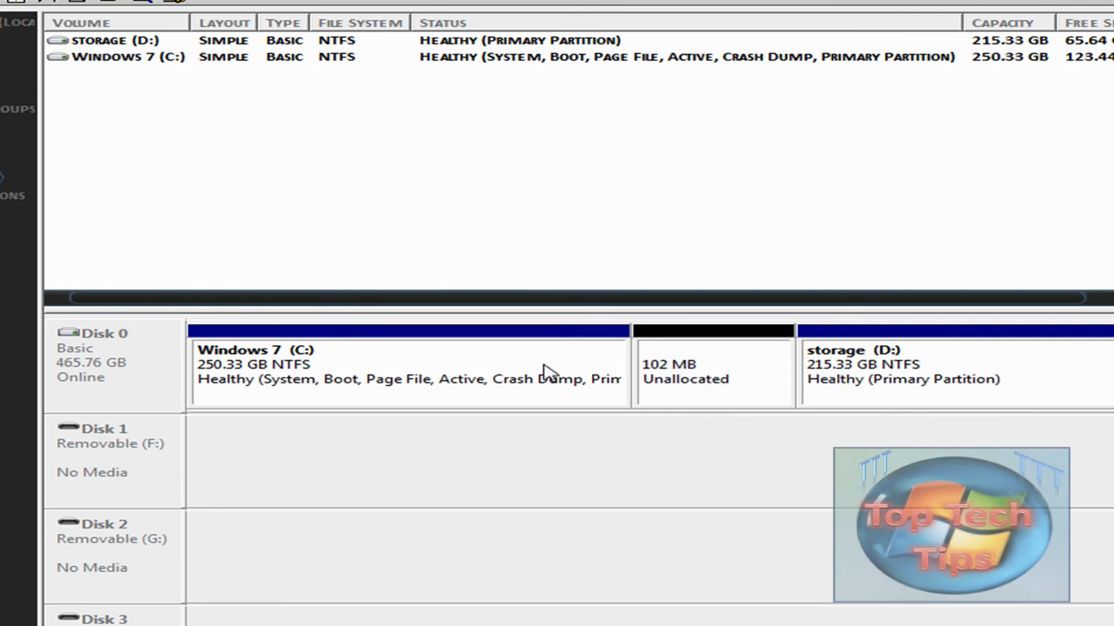
right_click(409, 365)
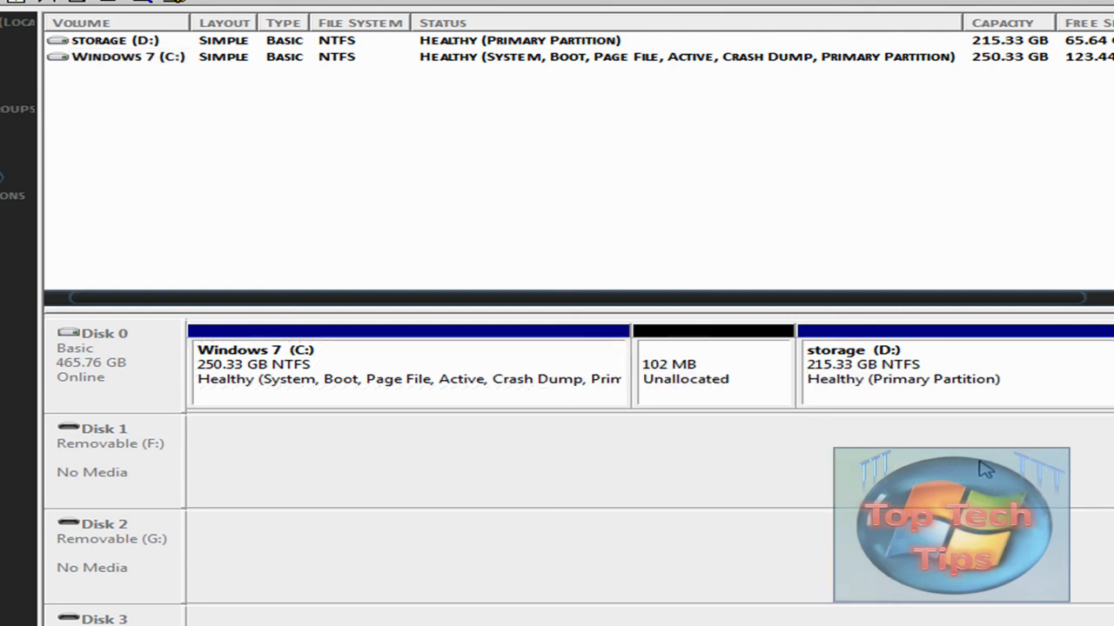
mouse_move(955, 463)
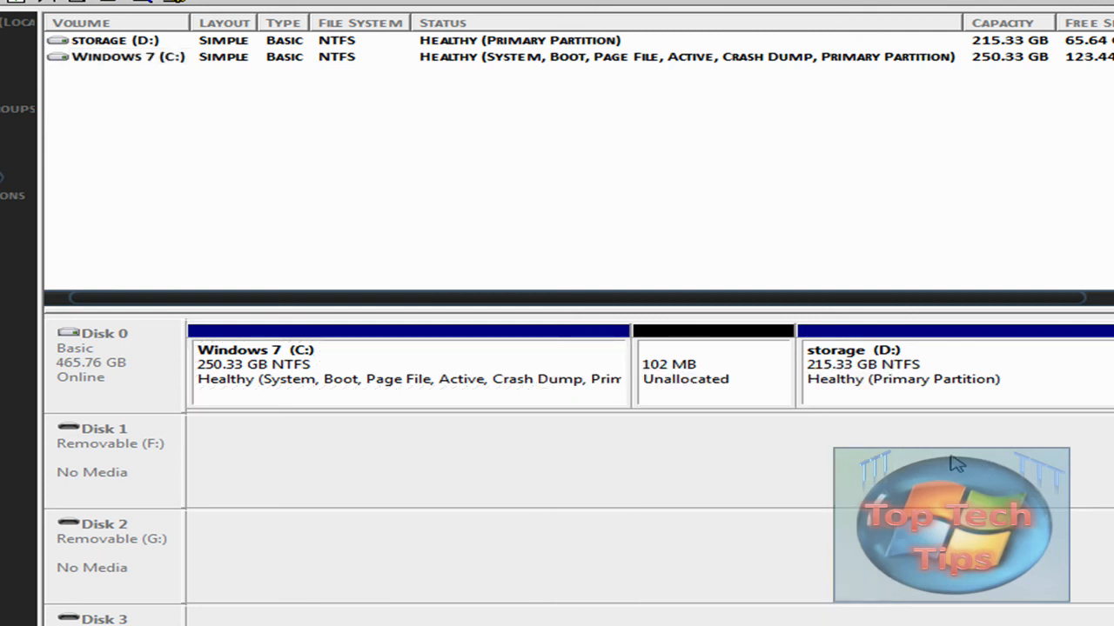